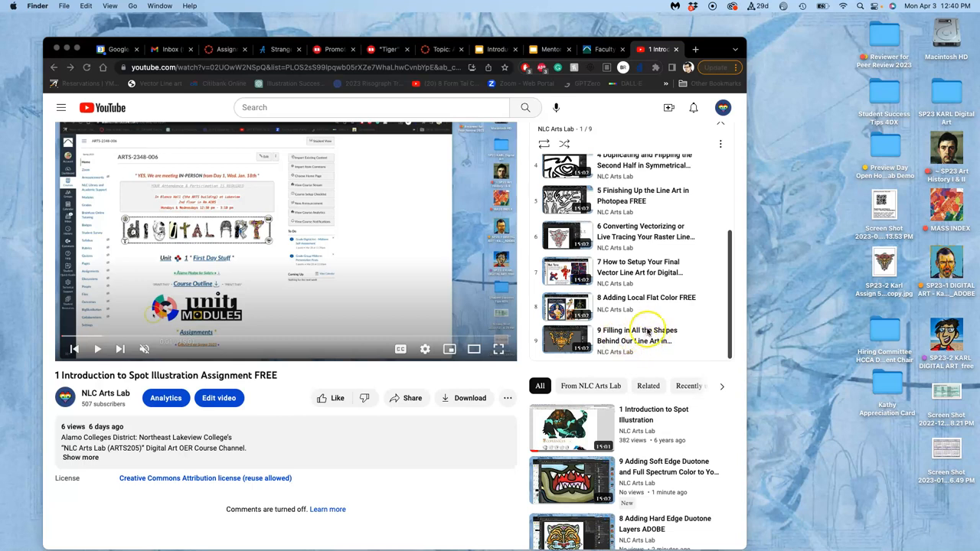
pyautogui.moveTo(937, 289)
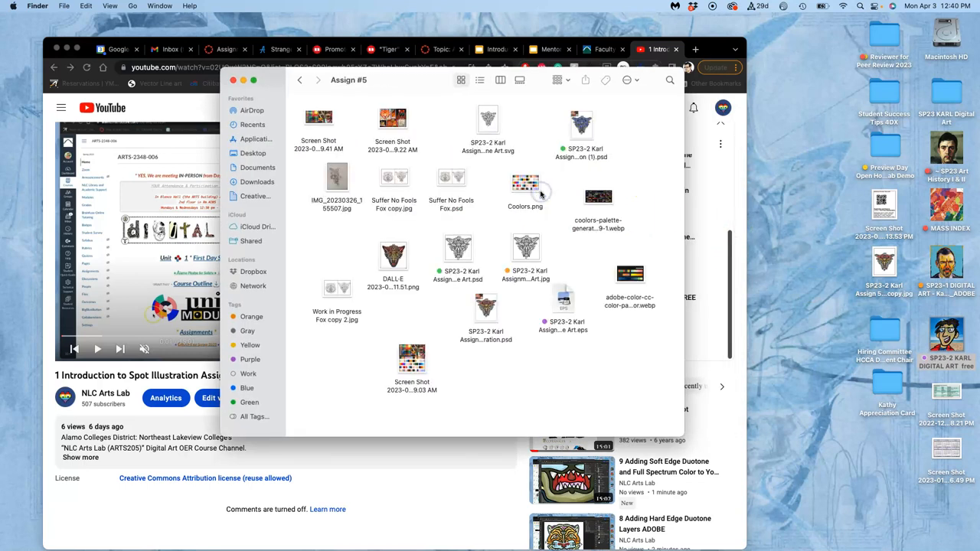
pyautogui.moveTo(587, 251)
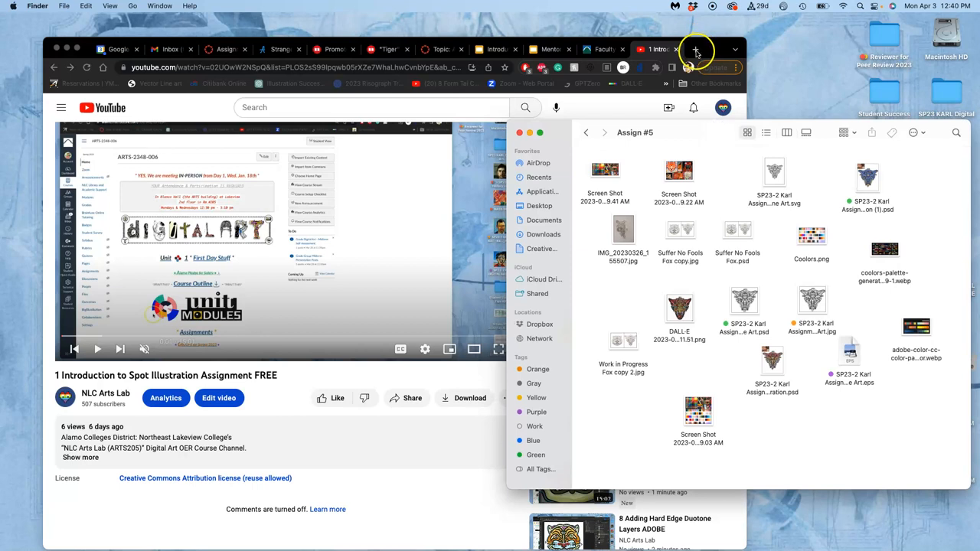
# - Switch to the Photopea tab holding the coloured creature-face illustration
pyautogui.click(695, 49)
pyautogui.write('photopea.com')
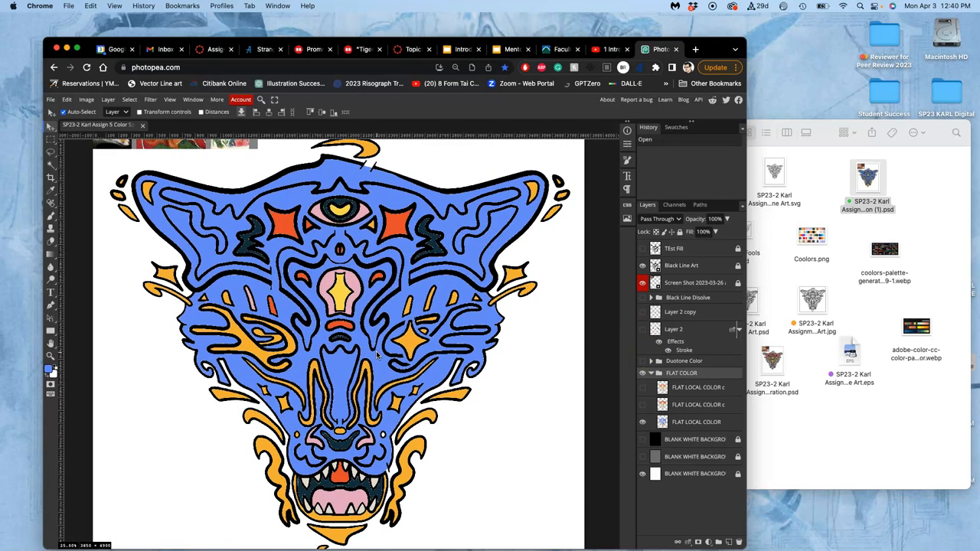
# - Hide the flat colour layers and the reference screenshot layer, leaving only black line art visible
pyautogui.click(643, 373)
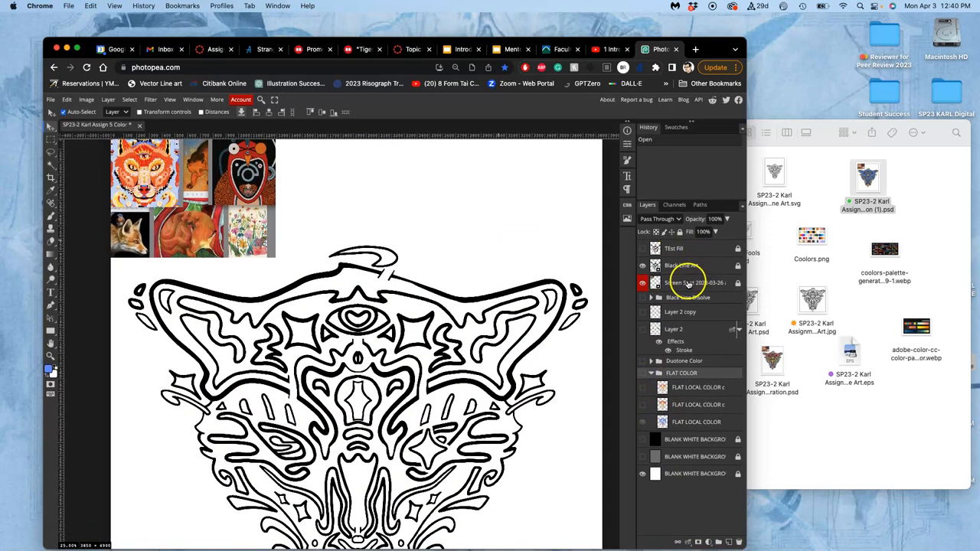
pyautogui.click(643, 282)
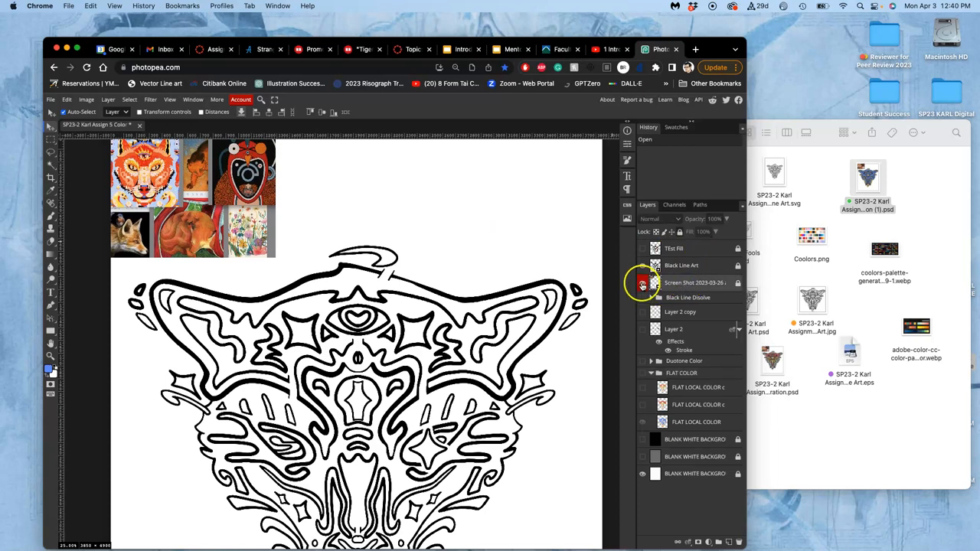
pyautogui.click(643, 267)
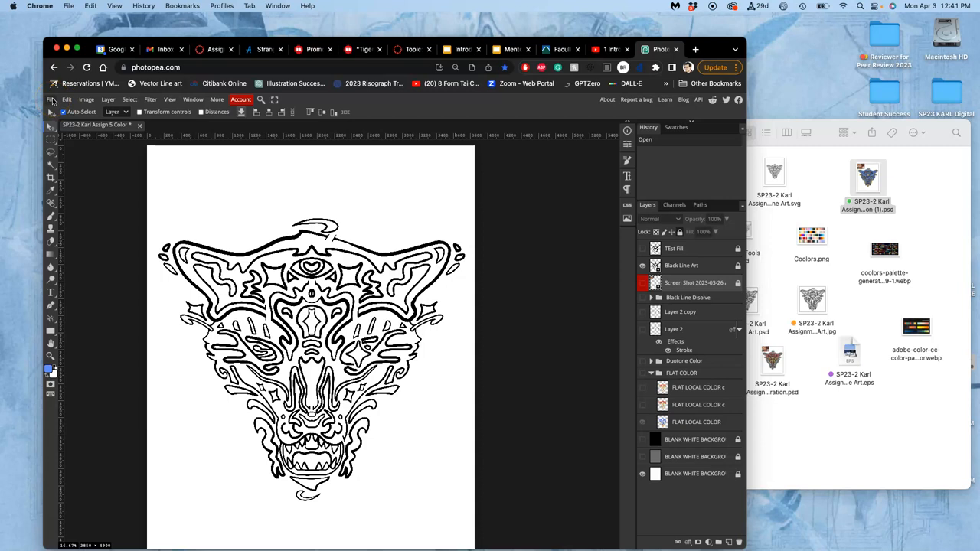
pyautogui.click(86, 100)
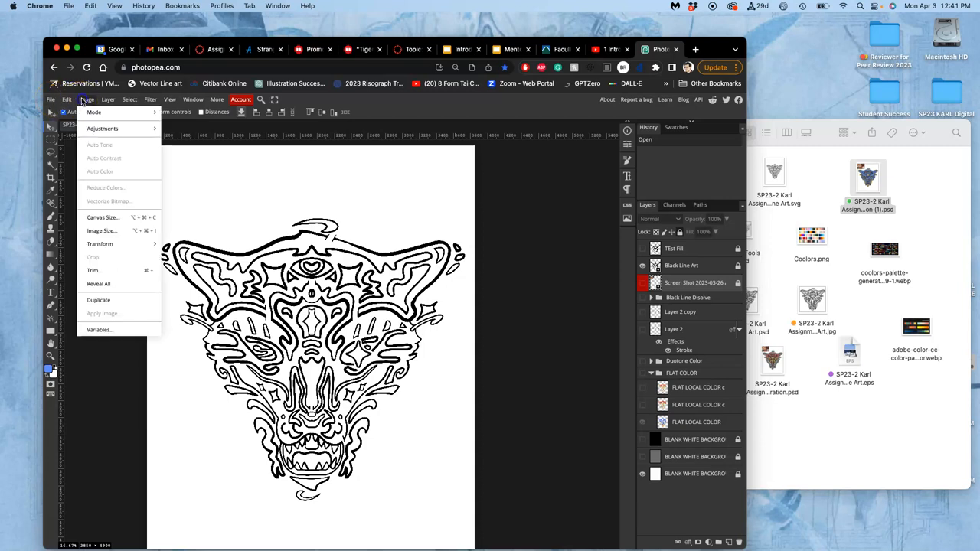
pyautogui.click(101, 229)
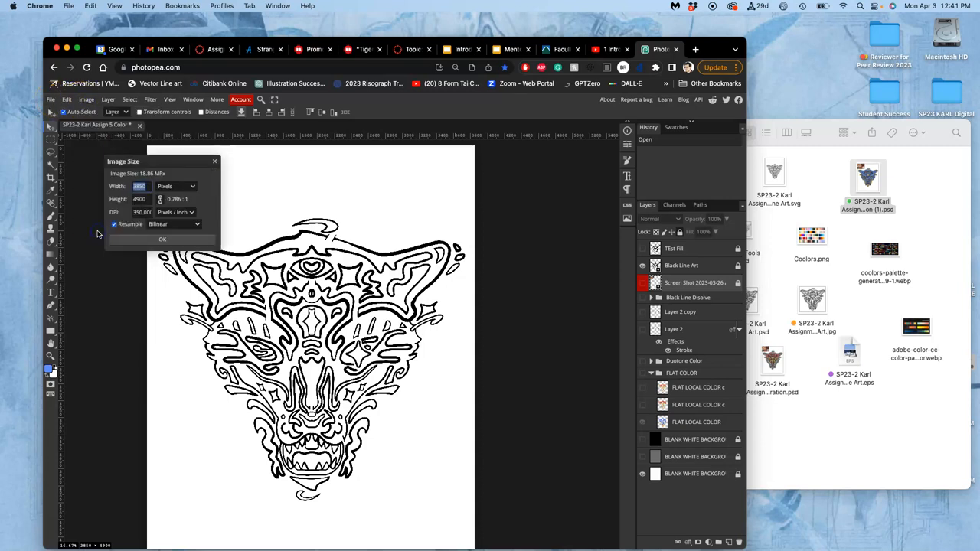
pyautogui.click(176, 187)
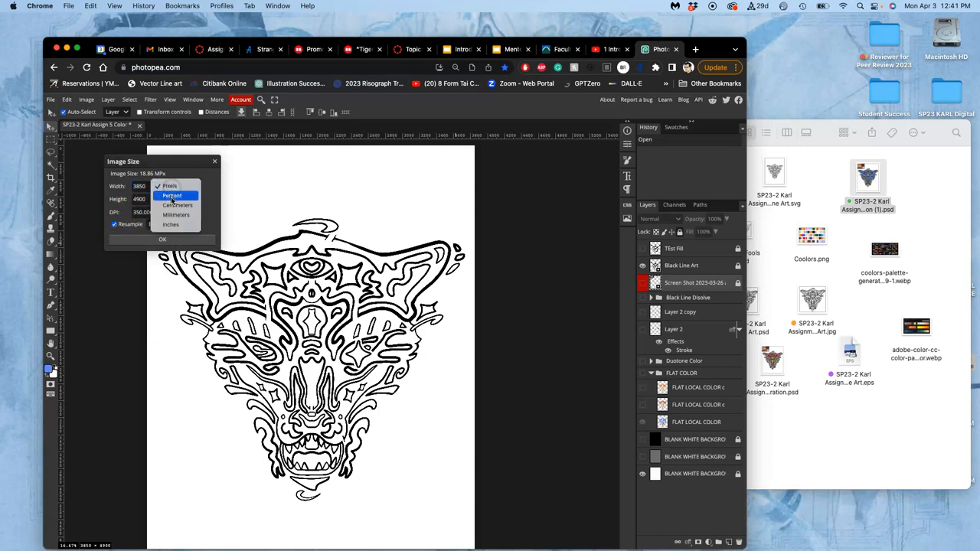
pyautogui.click(170, 224)
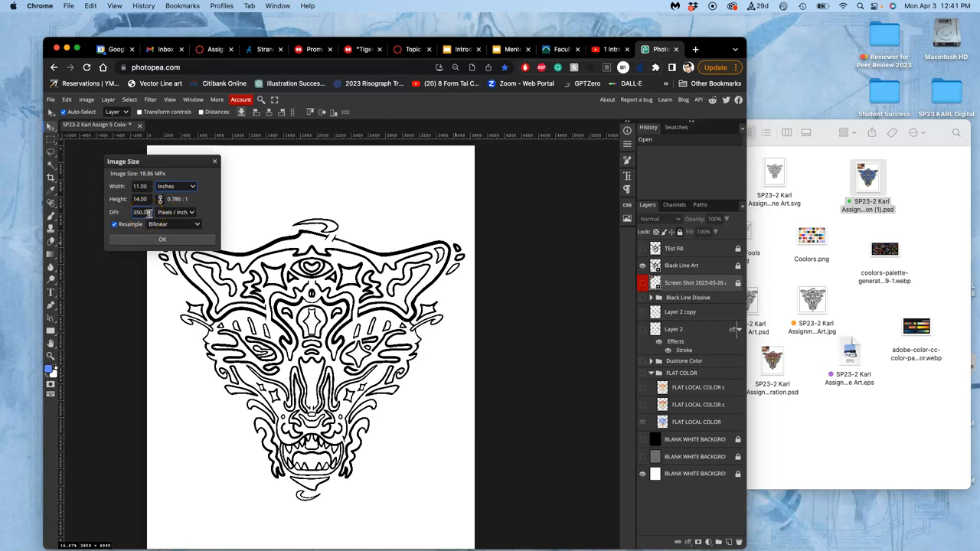
pyautogui.click(163, 239)
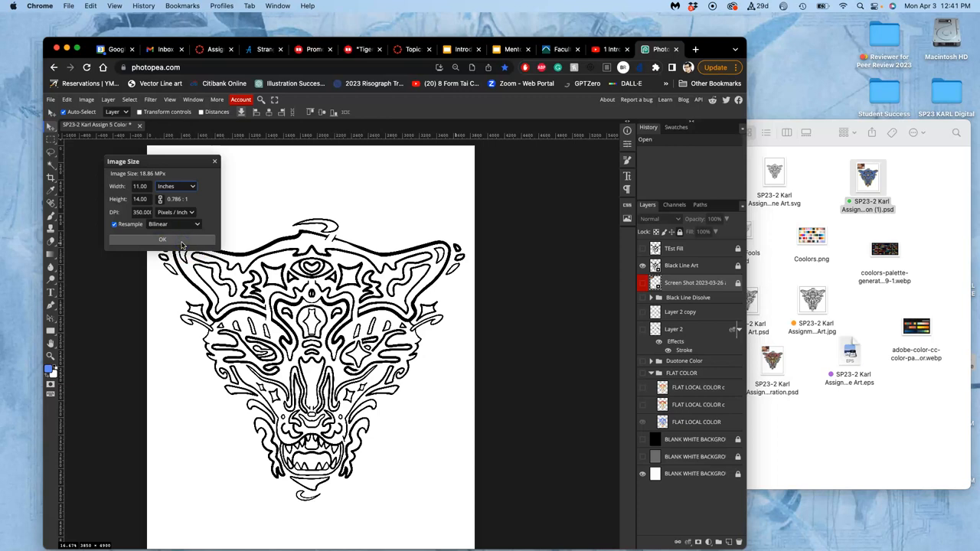
pyautogui.click(163, 239)
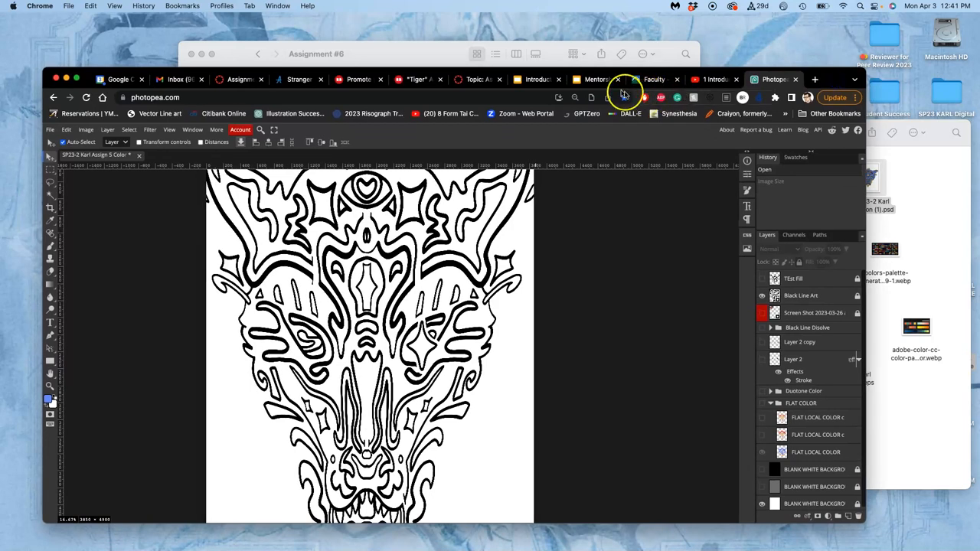
# - Close the leftover Chrome tabs so the Canvas Topic tab remains active
pyautogui.click(618, 80)
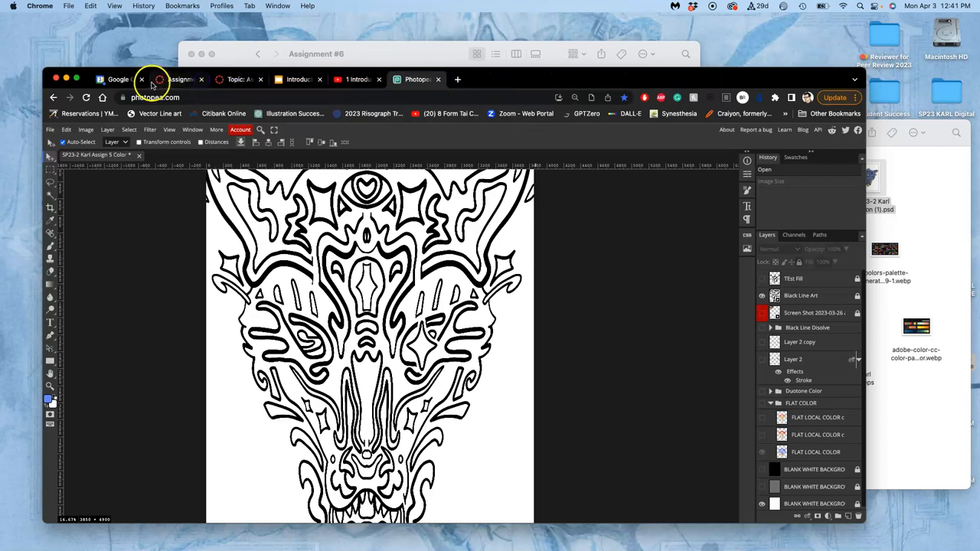
pyautogui.click(141, 80)
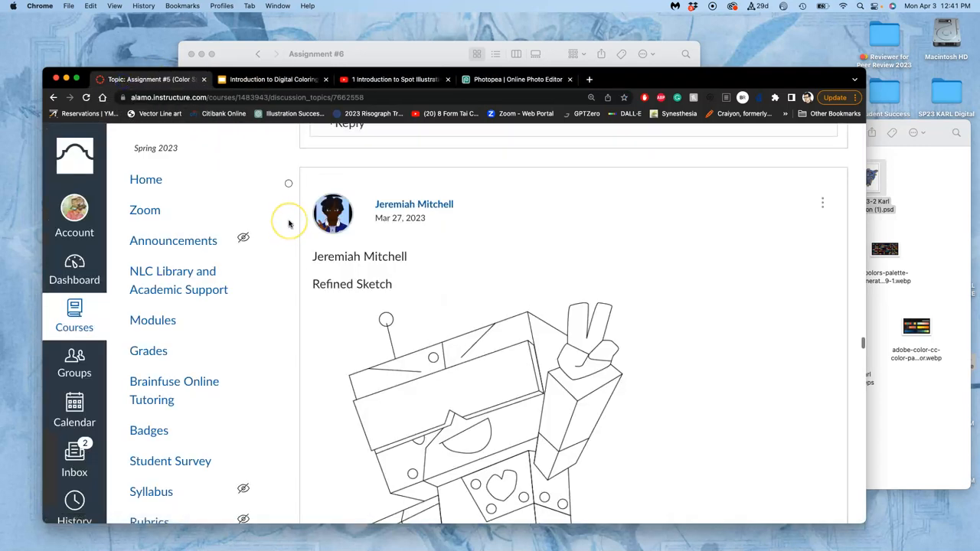
# - Navigate Courses > ARTS-2348-006 > Assignments > Unit 11 Spot Illustration to reach Assignment #5
pyautogui.click(74, 315)
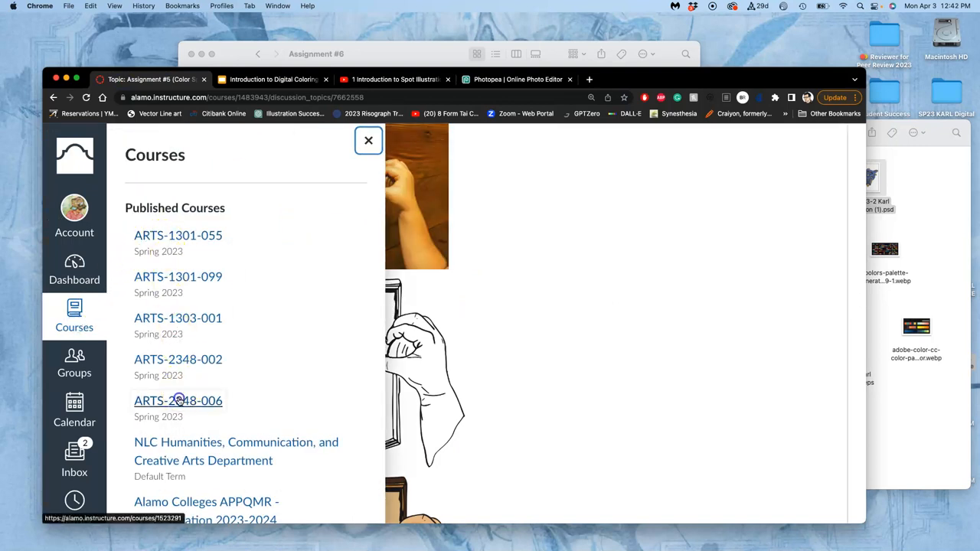
pyautogui.click(178, 401)
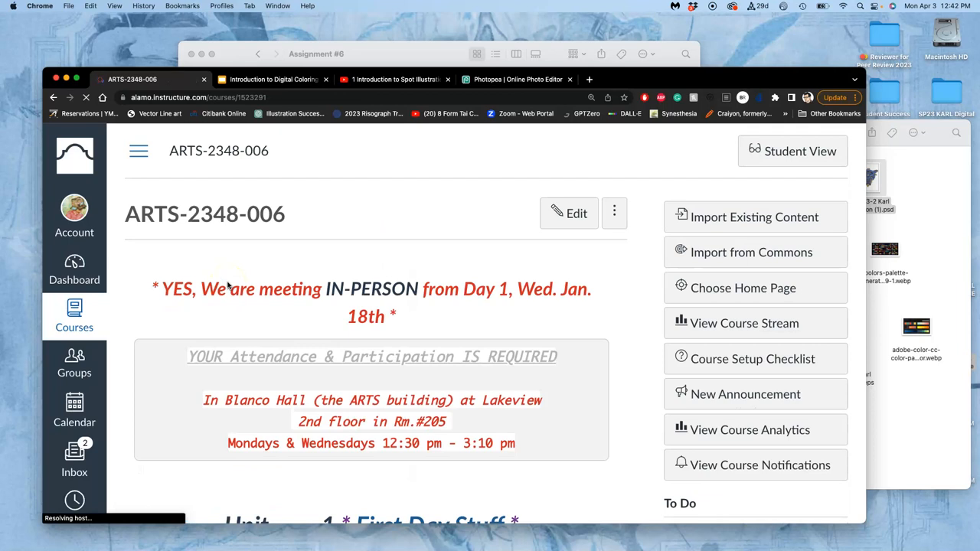
pyautogui.scroll(-3)
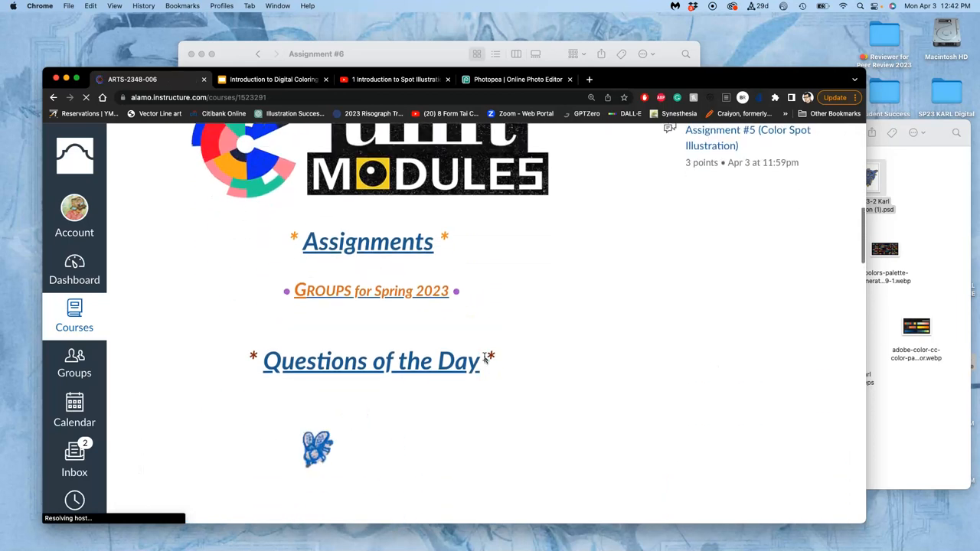
pyautogui.scroll(3)
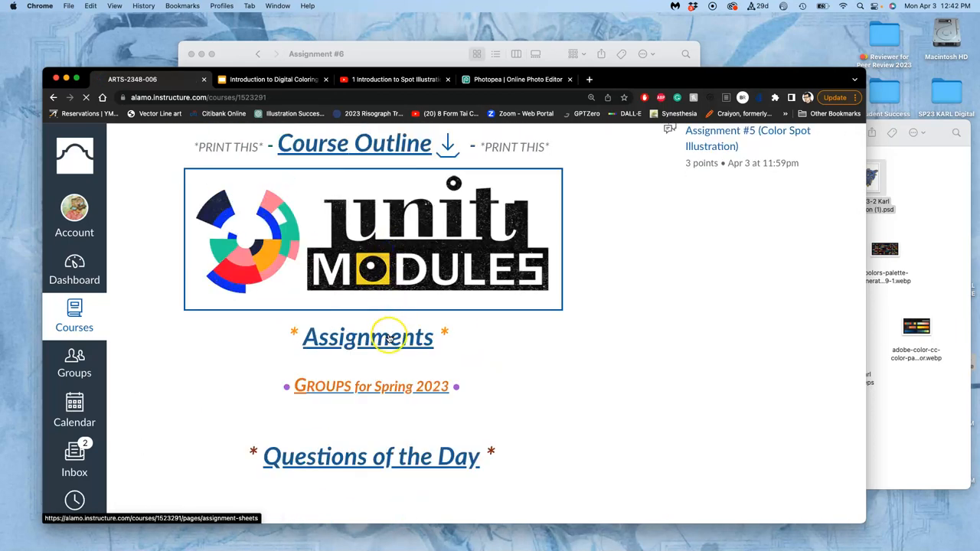
pyautogui.click(373, 239)
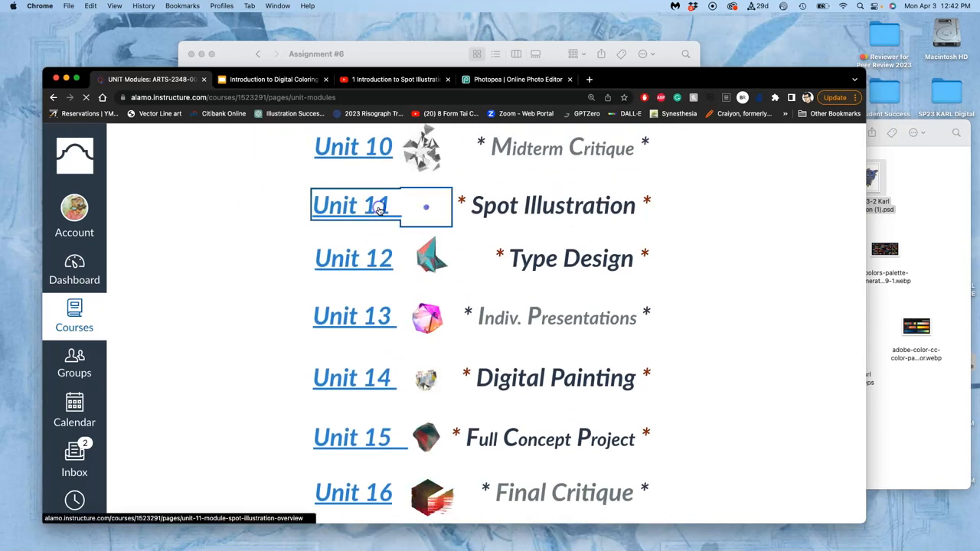
pyautogui.click(352, 205)
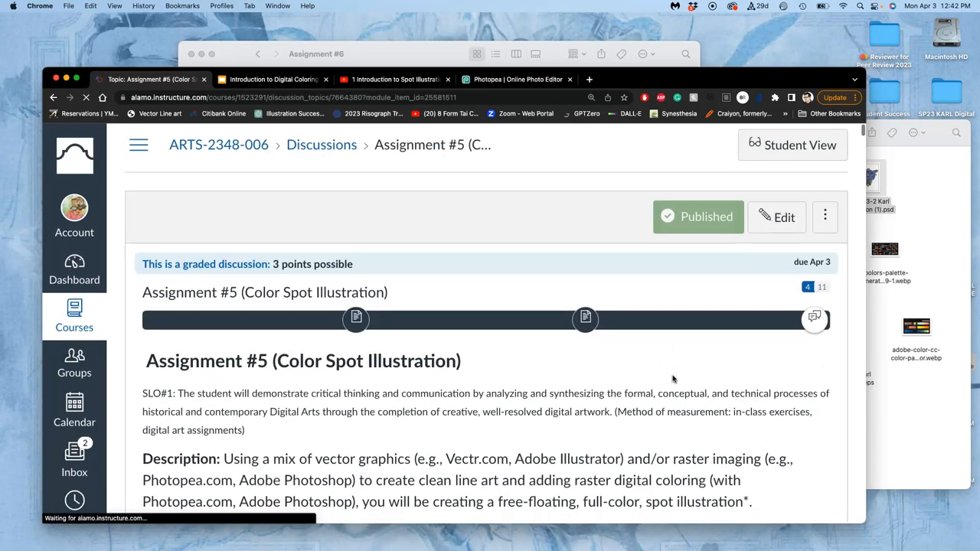
pyautogui.scroll(-3)
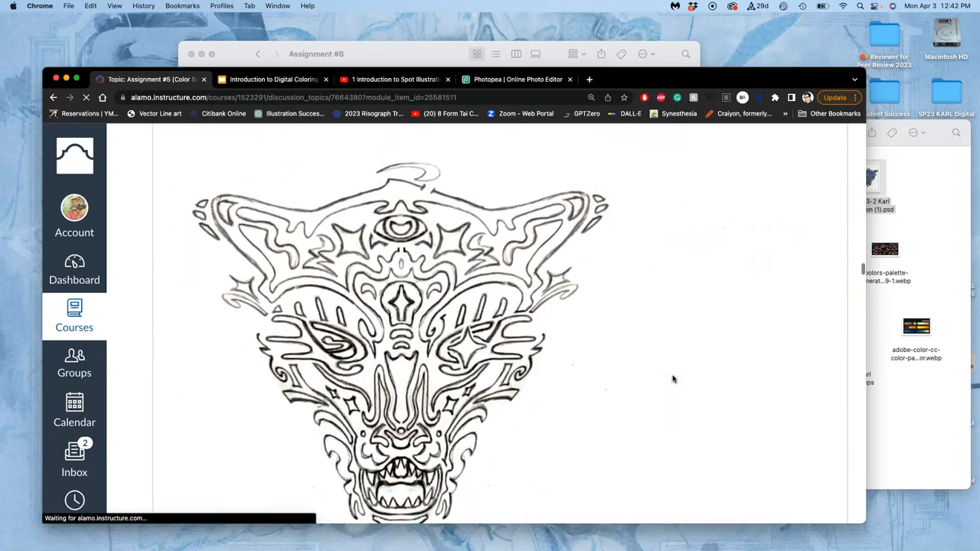
pyautogui.scroll(3)
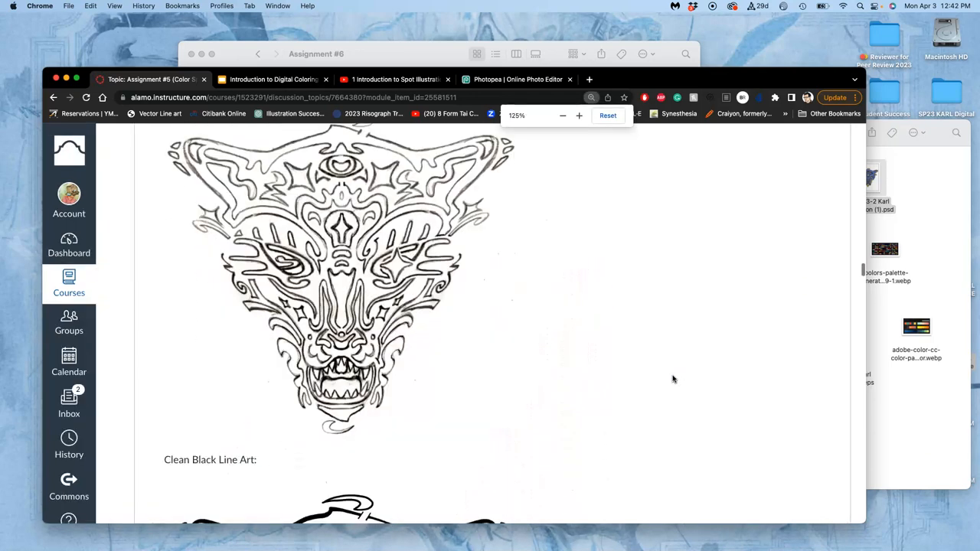
pyautogui.click(608, 115)
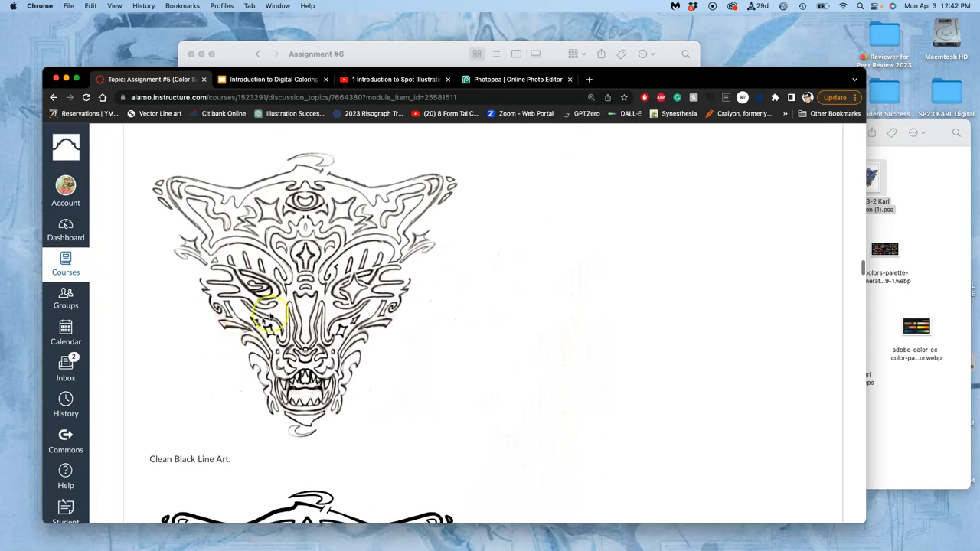
pyautogui.scroll(-3)
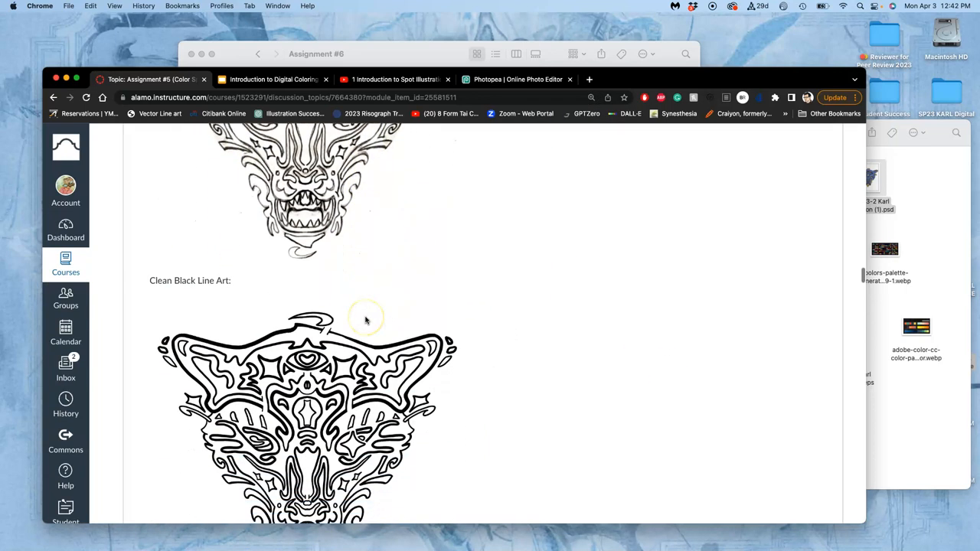
pyautogui.scroll(-3)
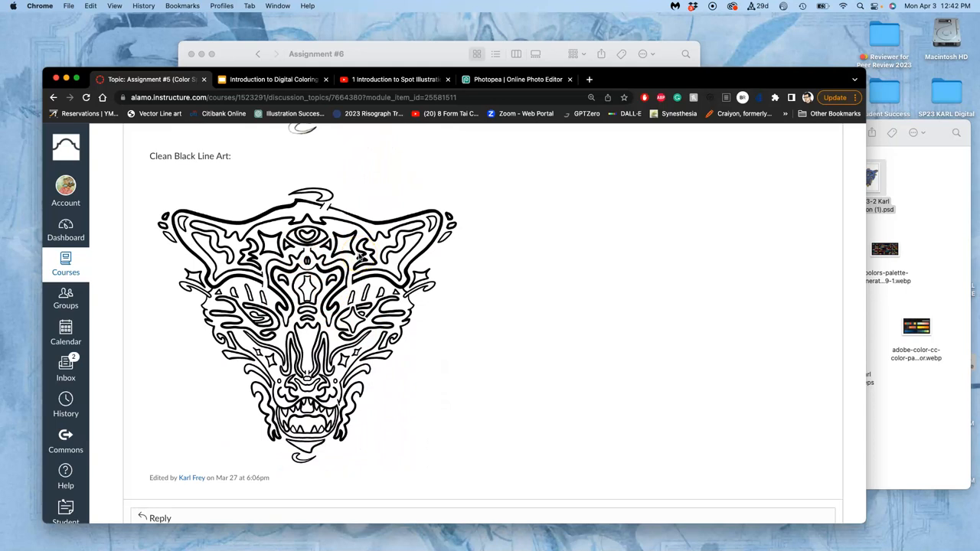
pyautogui.moveTo(398, 58)
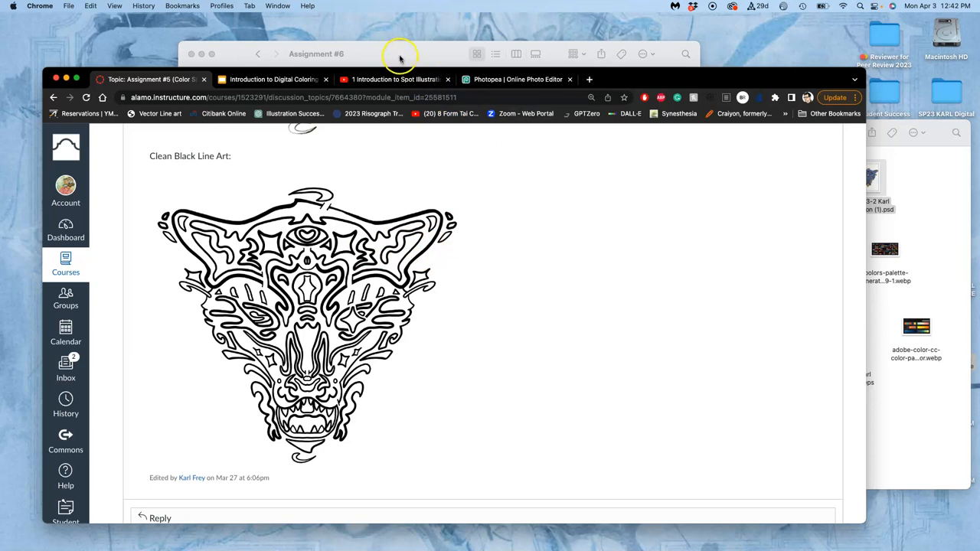
pyautogui.moveTo(484, 82)
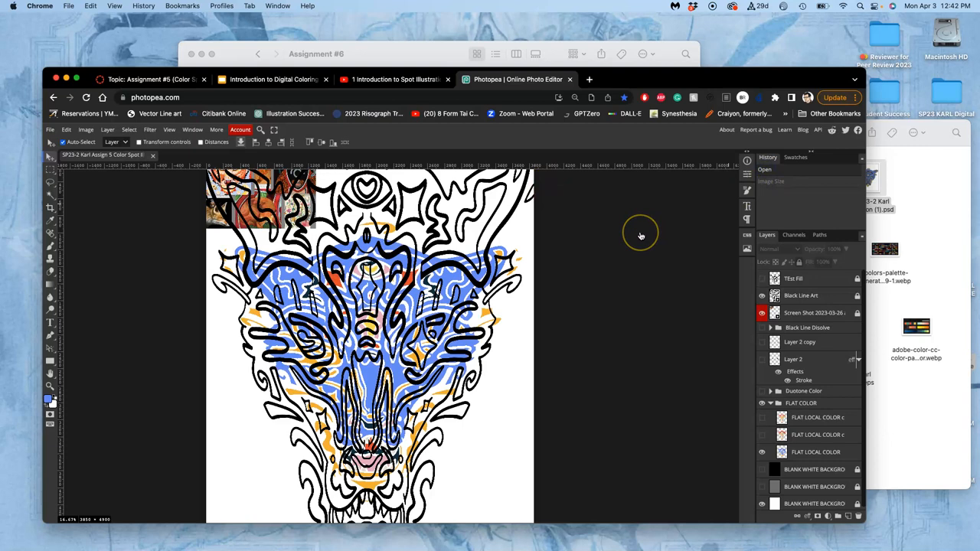
pyautogui.moveTo(640, 235)
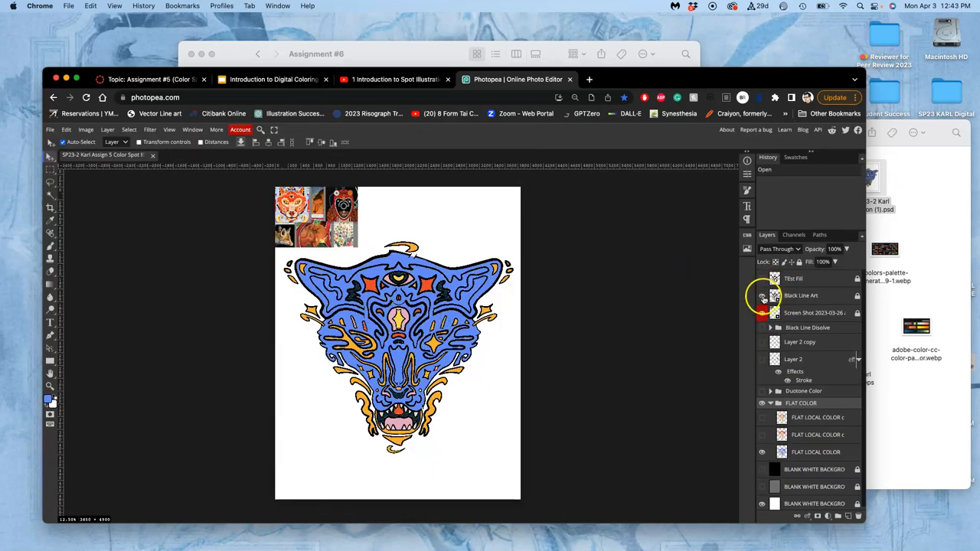
# - Toggle the background layers between white and black backdrop, then go to the YouTube tutorial tab
pyautogui.click(762, 297)
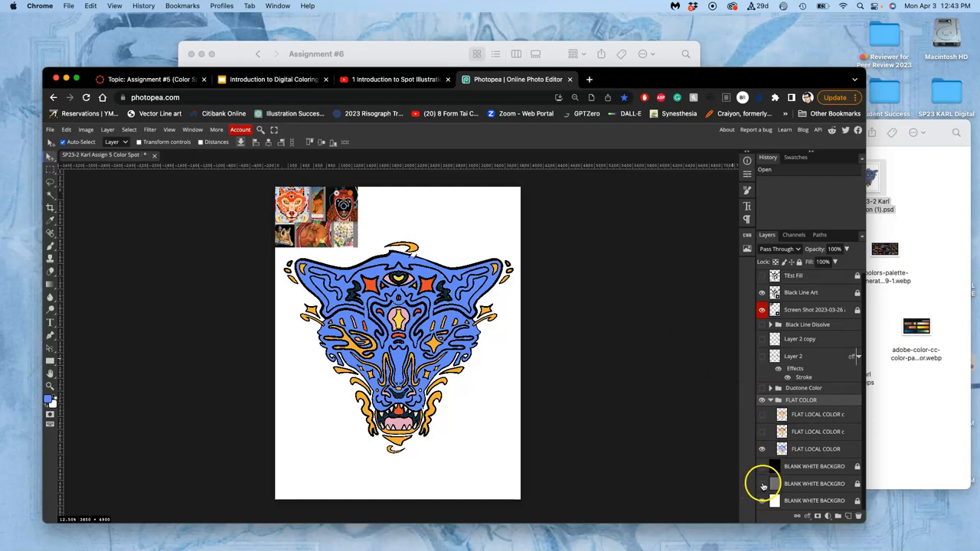
pyautogui.click(763, 483)
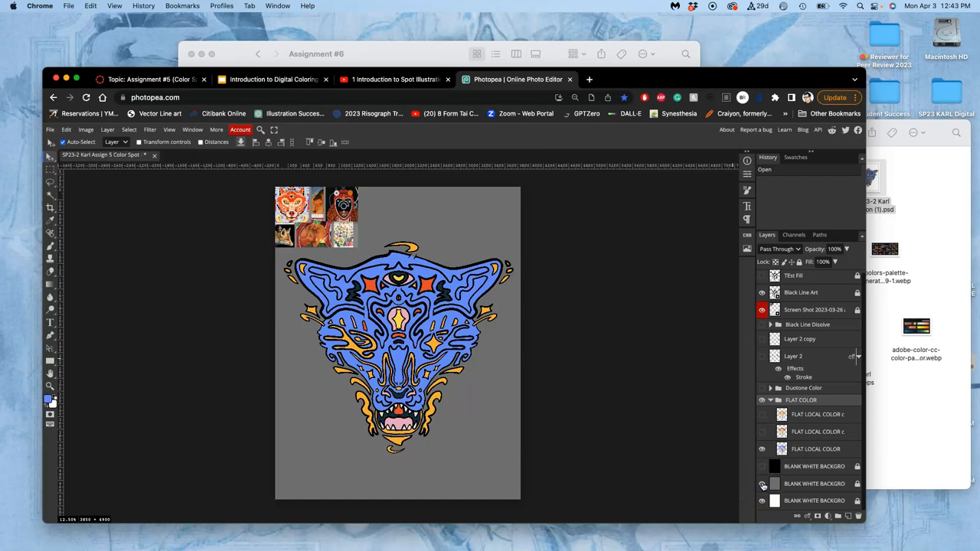
pyautogui.click(761, 466)
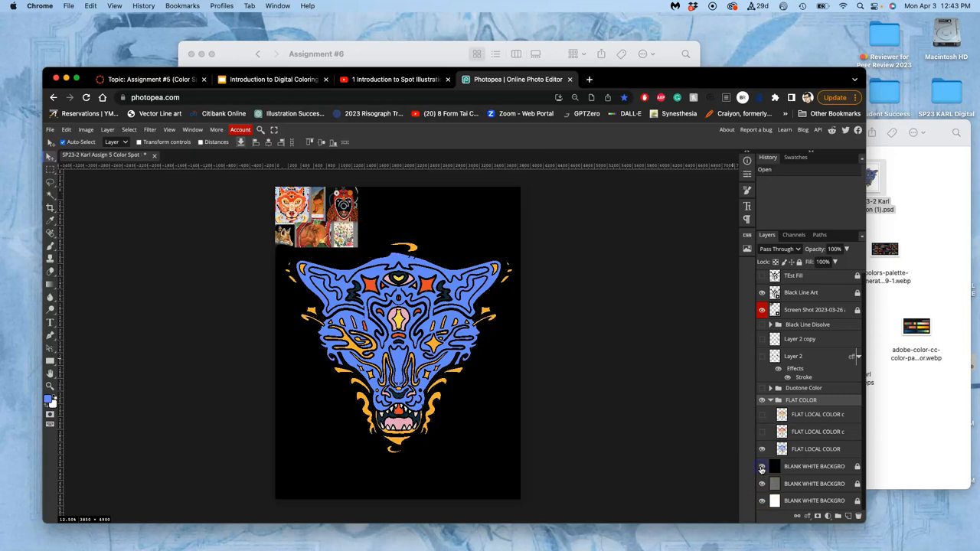
pyautogui.click(762, 465)
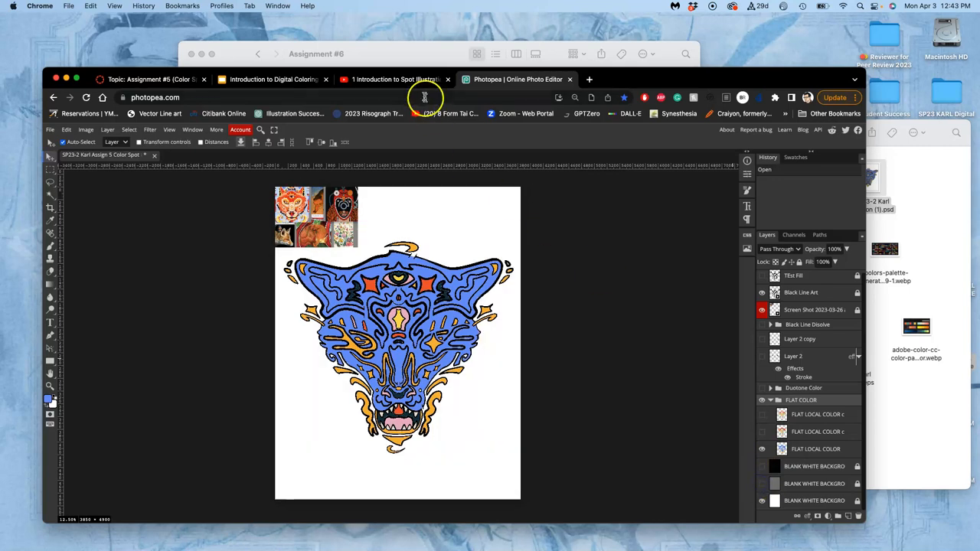
pyautogui.click(395, 80)
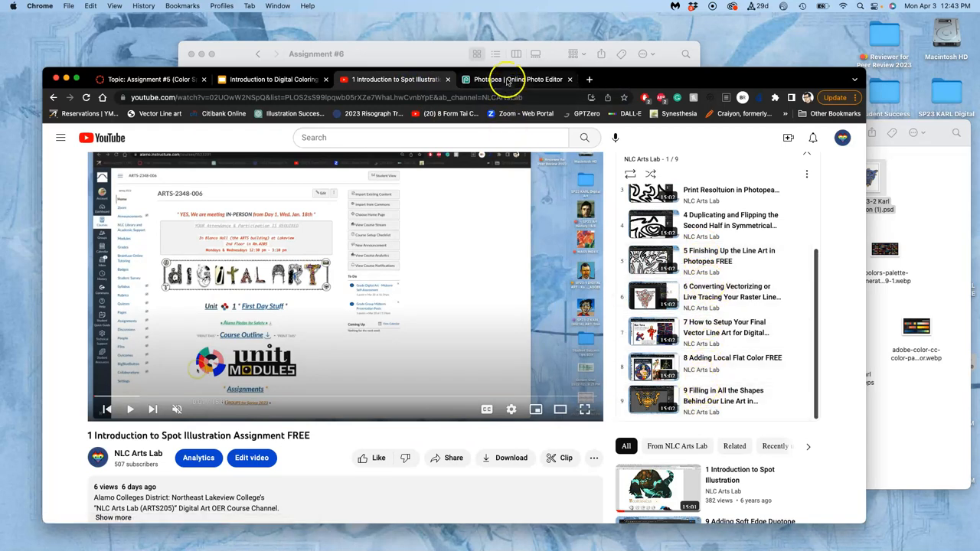
# - Return from YouTube to the creature illustration in the Photopea tab
pyautogui.click(517, 80)
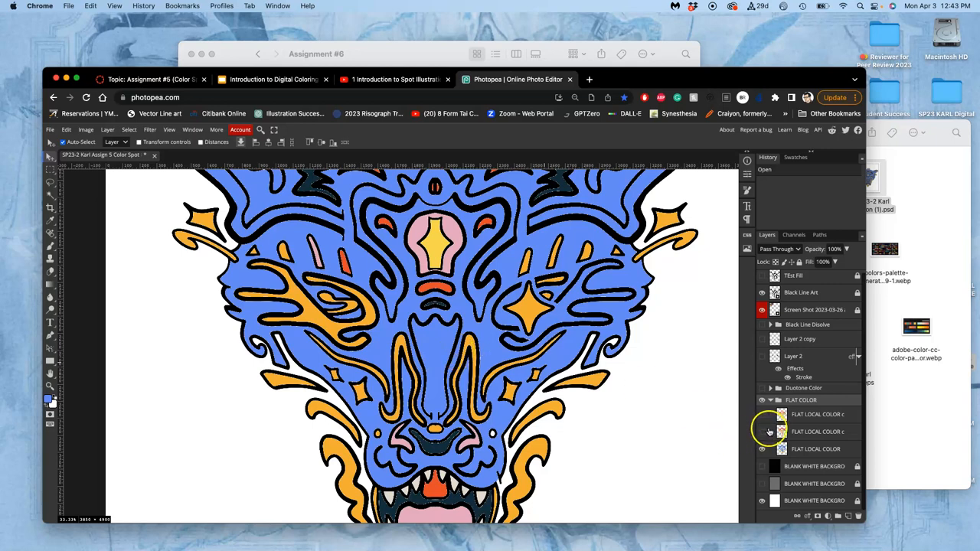
pyautogui.click(763, 432)
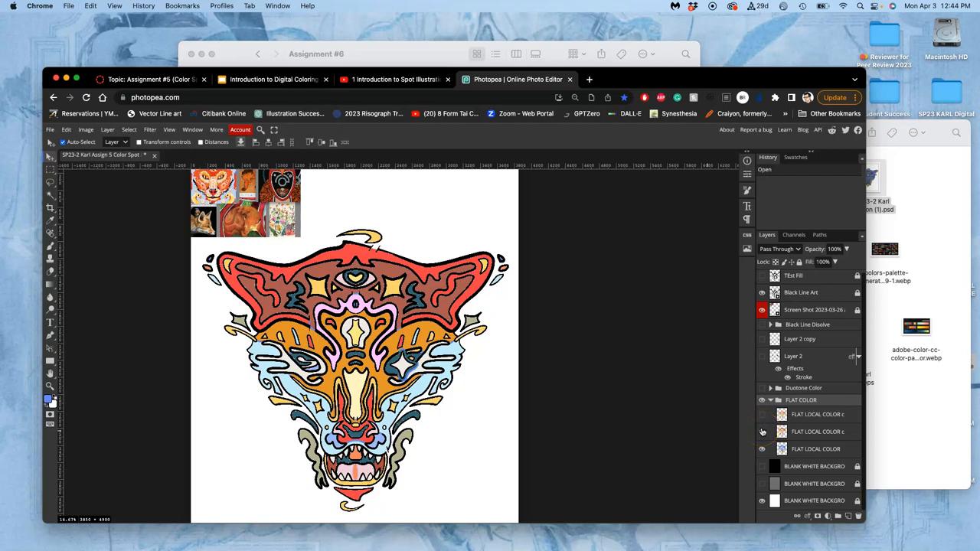
pyautogui.click(763, 431)
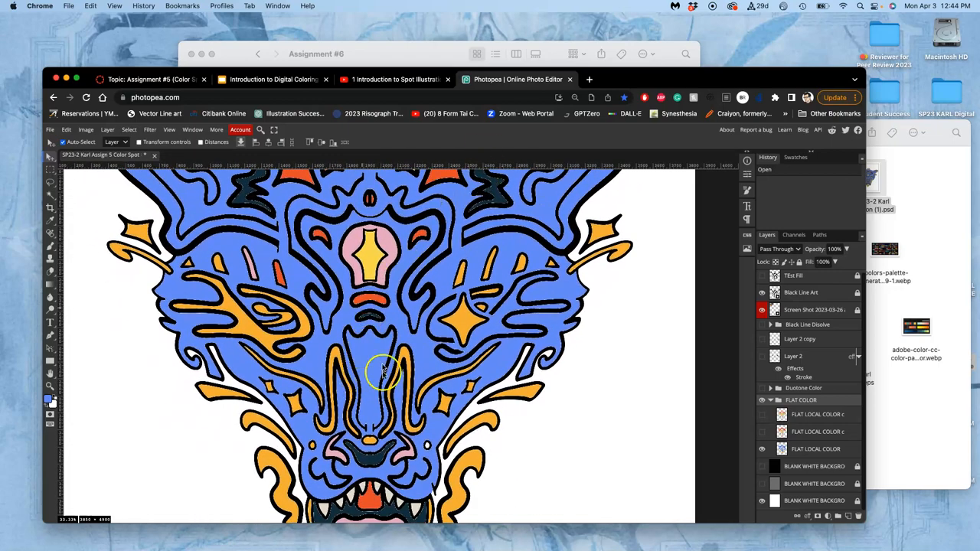
pyautogui.moveTo(375, 380)
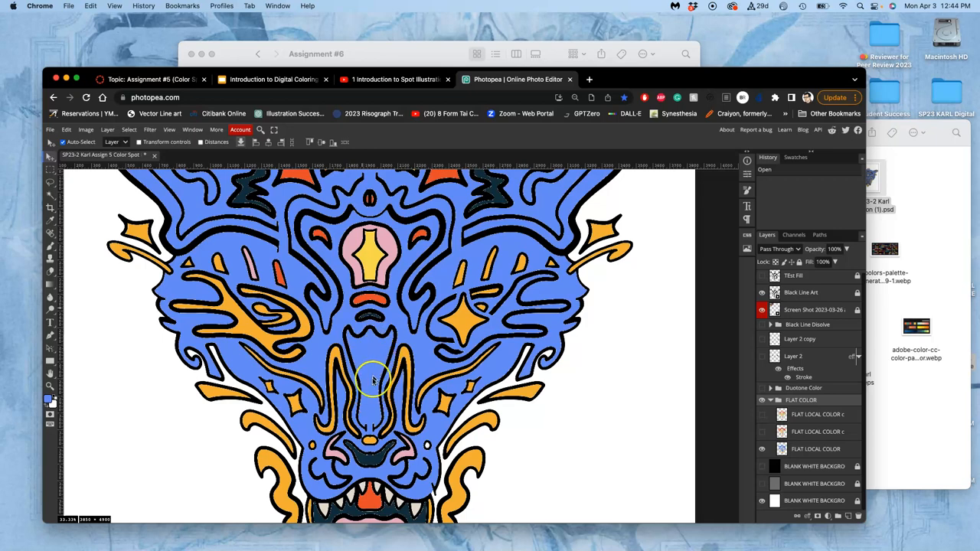
pyautogui.moveTo(370, 427)
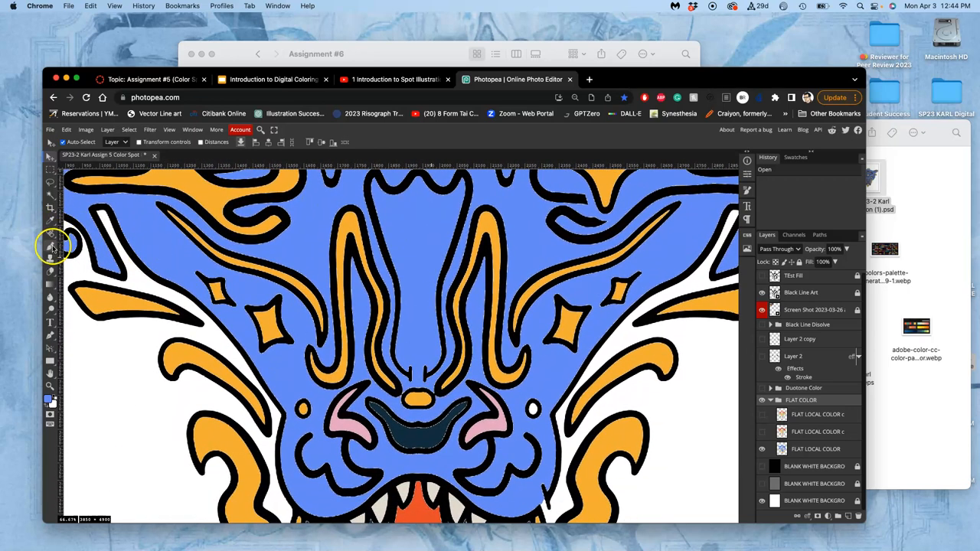
# - Select the Brush tool and bring up its size and hardness preset settings
pyautogui.click(51, 245)
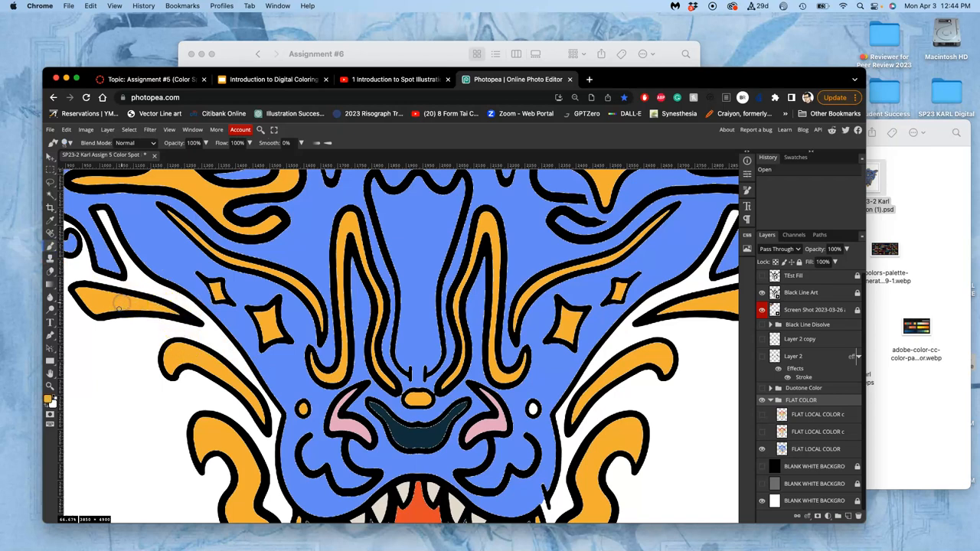
pyautogui.moveTo(50, 248)
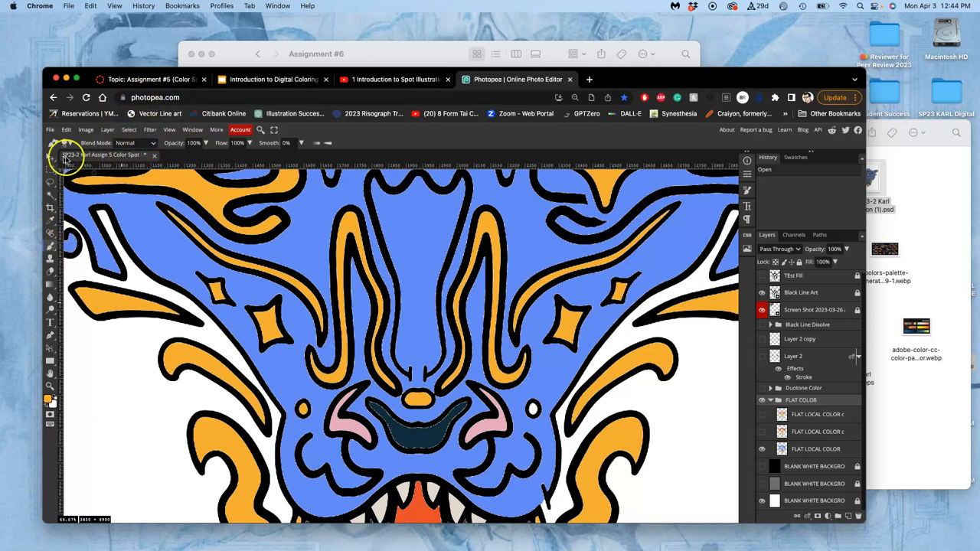
pyautogui.click(64, 144)
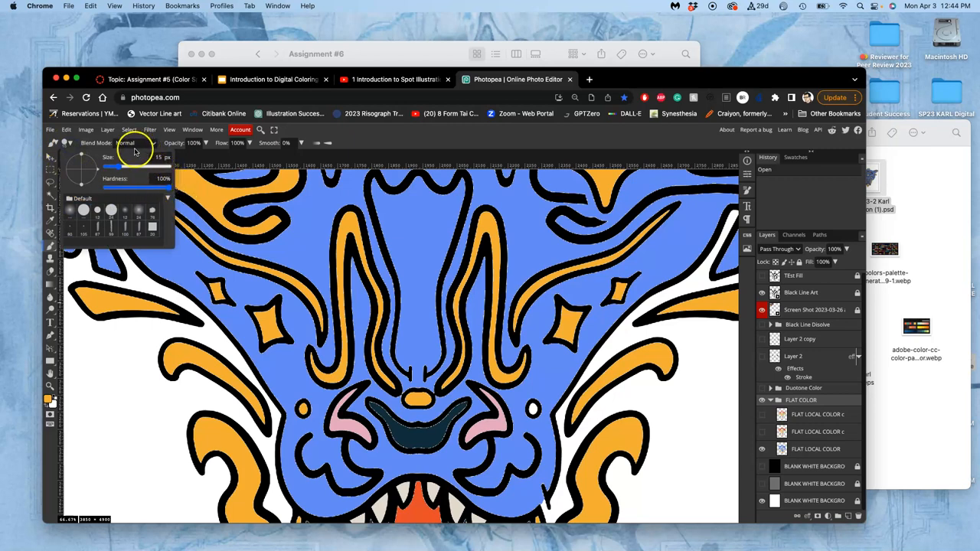
pyautogui.moveTo(370, 147)
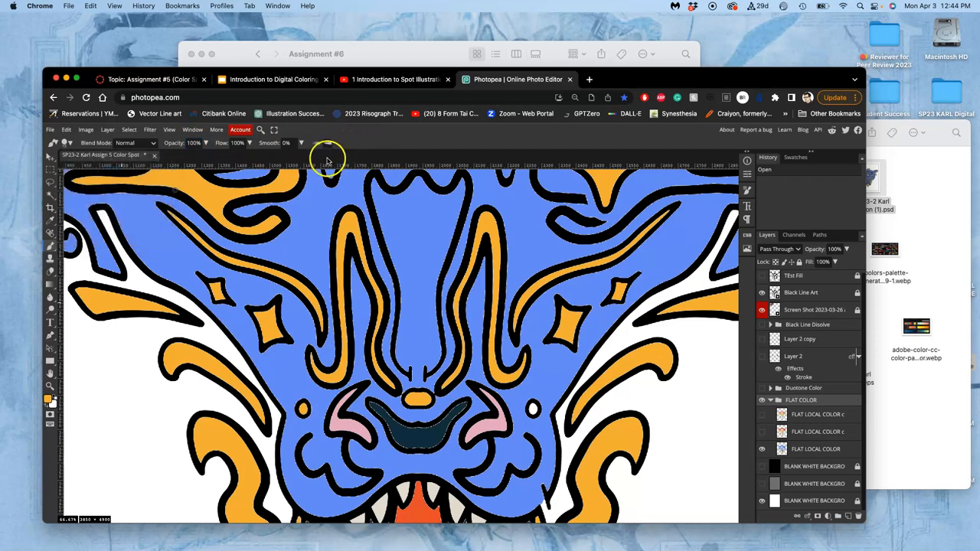
pyautogui.moveTo(267, 272)
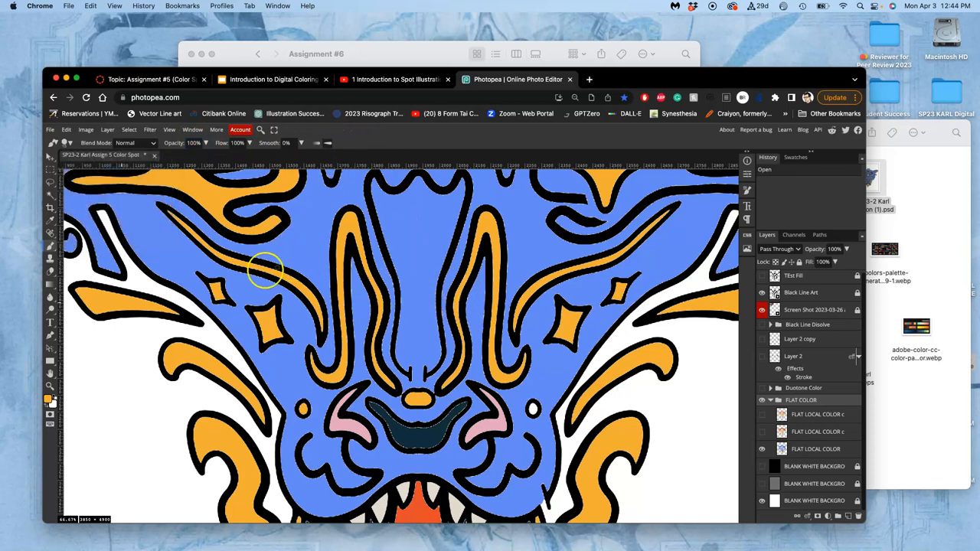
pyautogui.moveTo(108, 282)
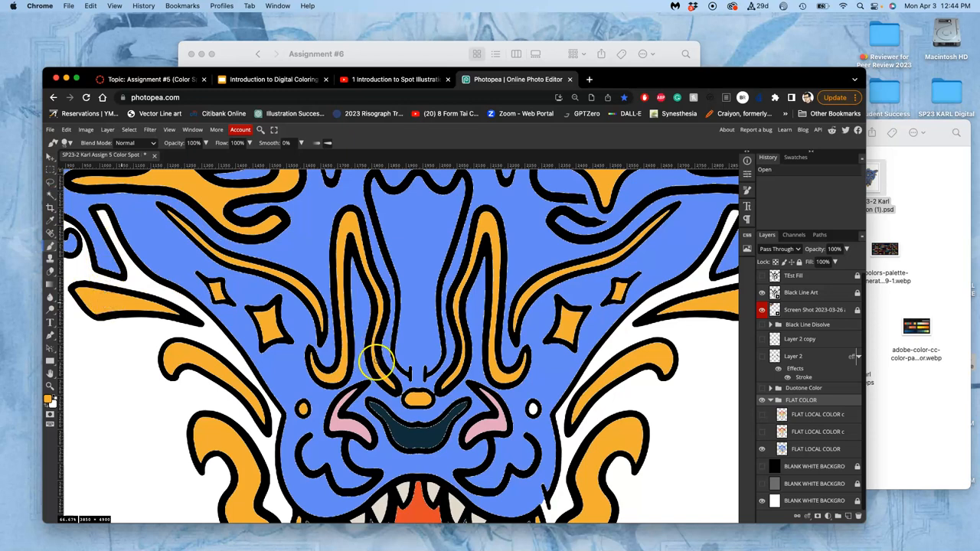
pyautogui.moveTo(314, 309)
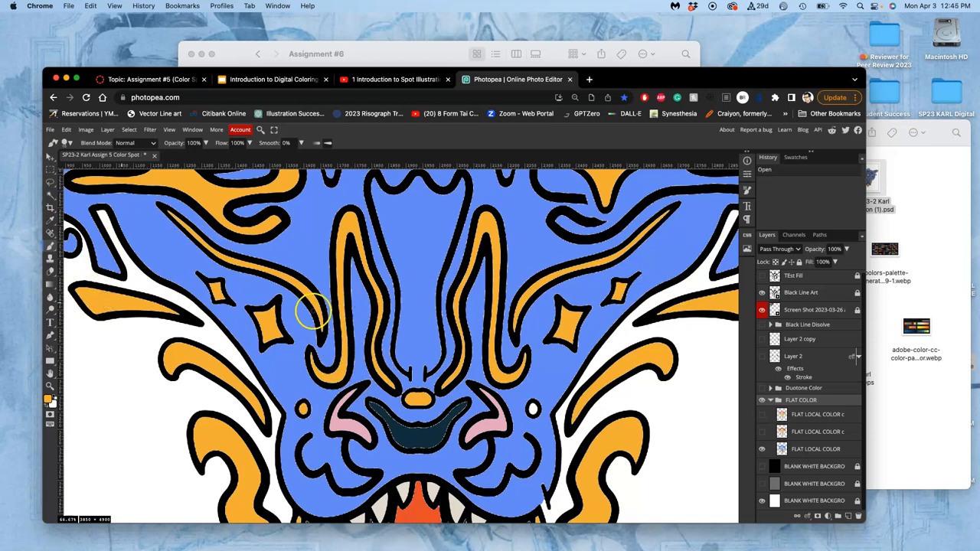
pyautogui.moveTo(64, 230)
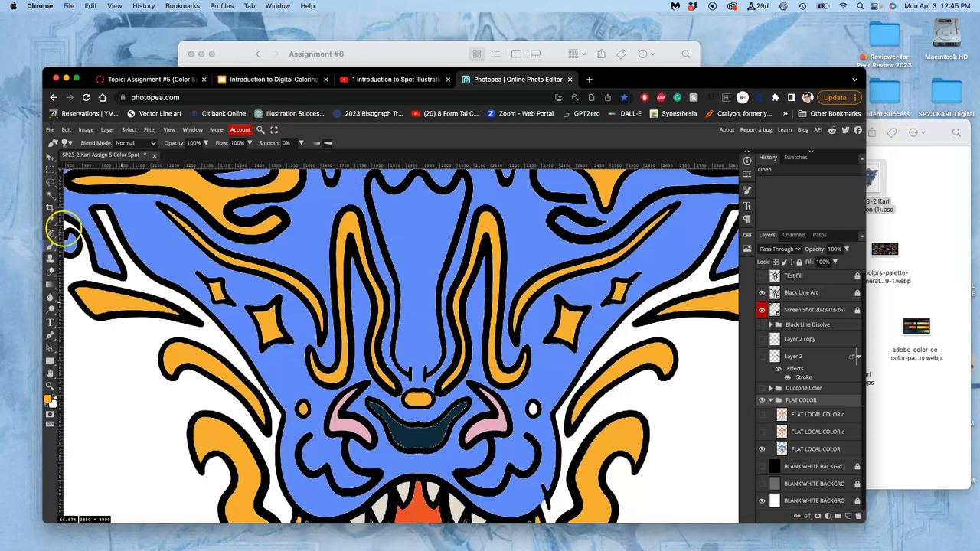
pyautogui.moveTo(405, 372)
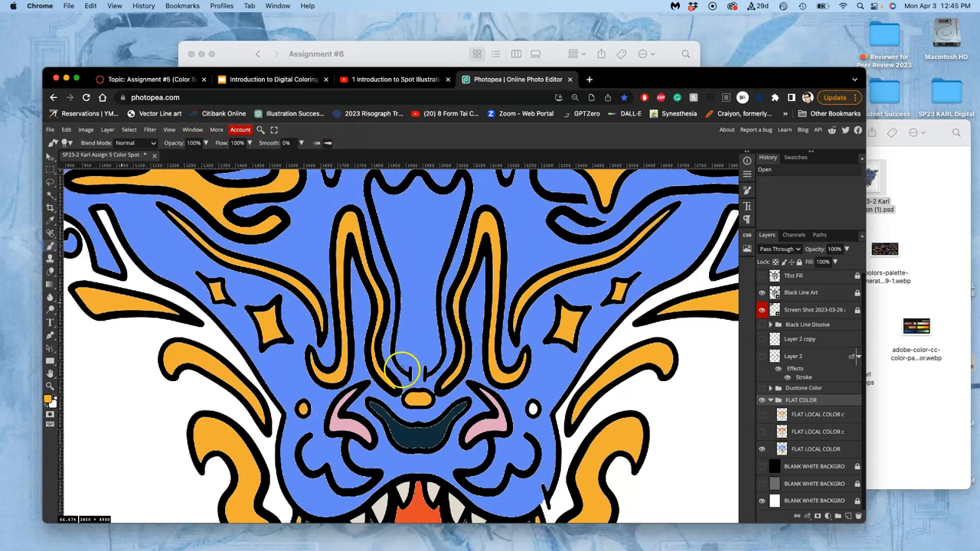
# - Paint a small touch-up mark on the snout just above the nose
pyautogui.click(405, 372)
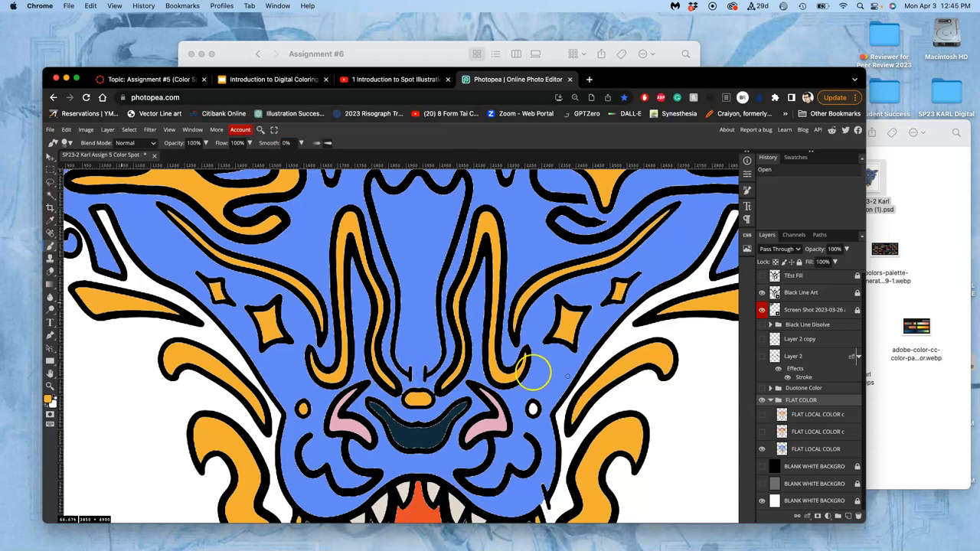
pyautogui.moveTo(589, 401)
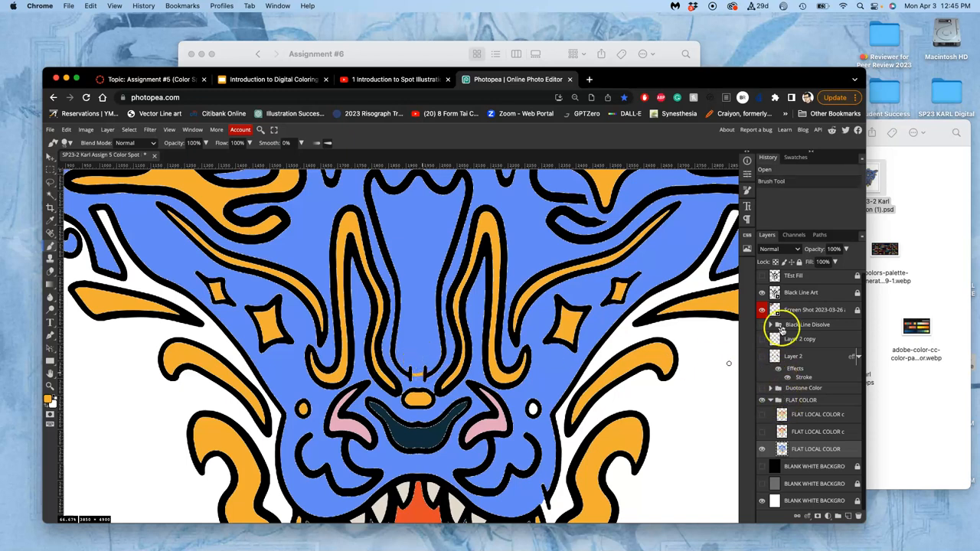
# - Hide the Black Line Art layer to reveal unfilled white gaps around the snout
pyautogui.click(762, 291)
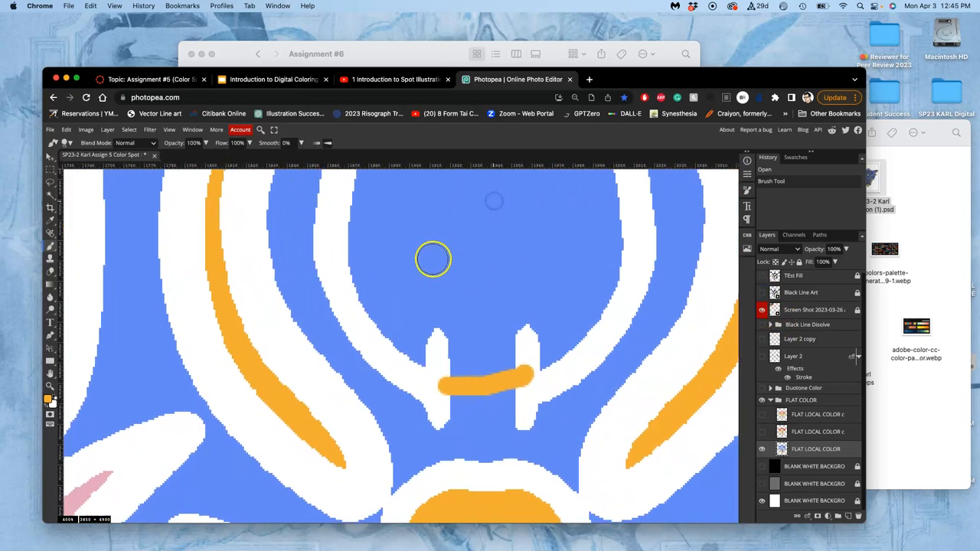
pyautogui.moveTo(517, 300)
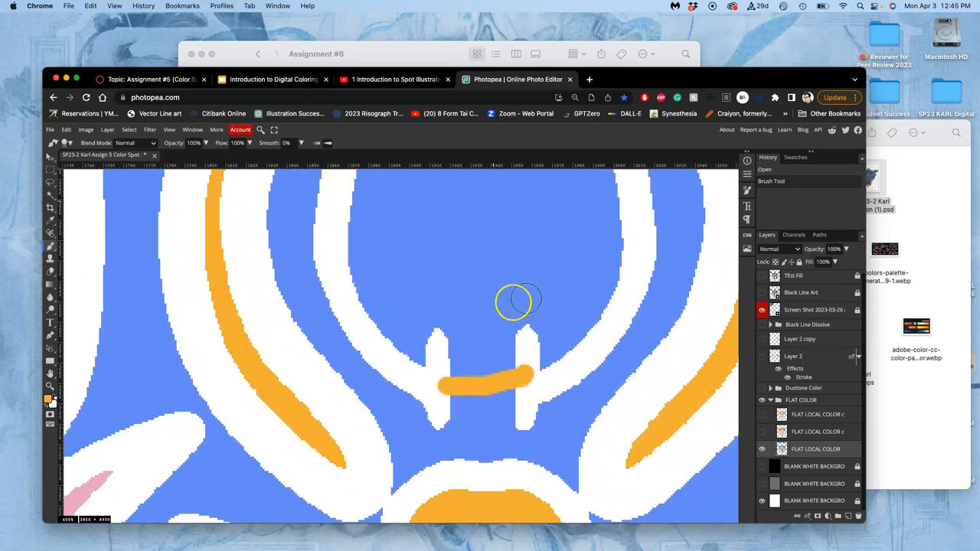
pyautogui.moveTo(490, 441)
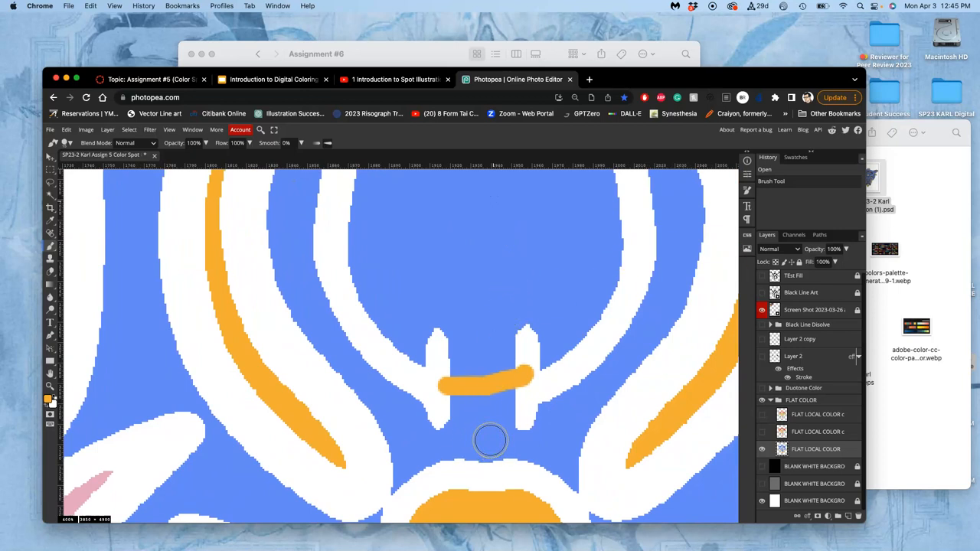
pyautogui.moveTo(73, 237)
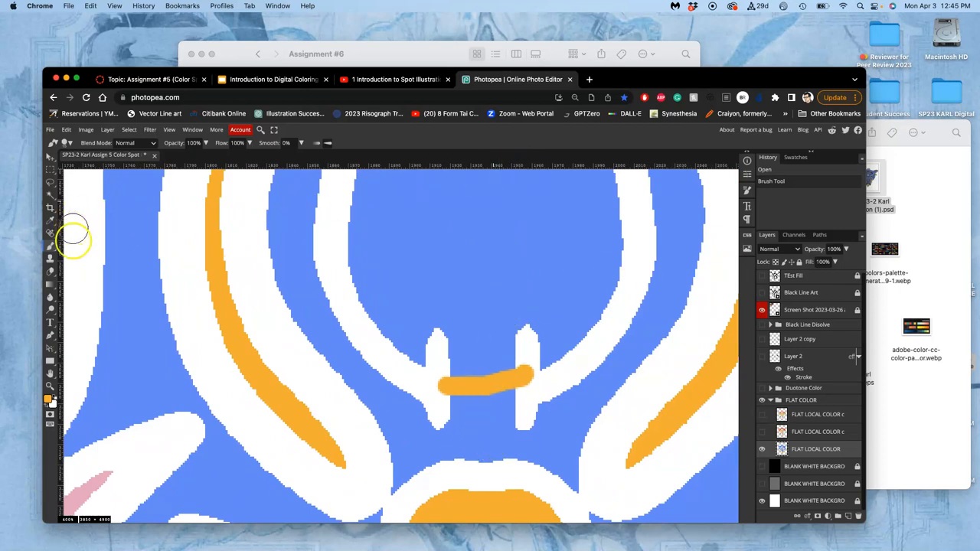
pyautogui.moveTo(339, 222)
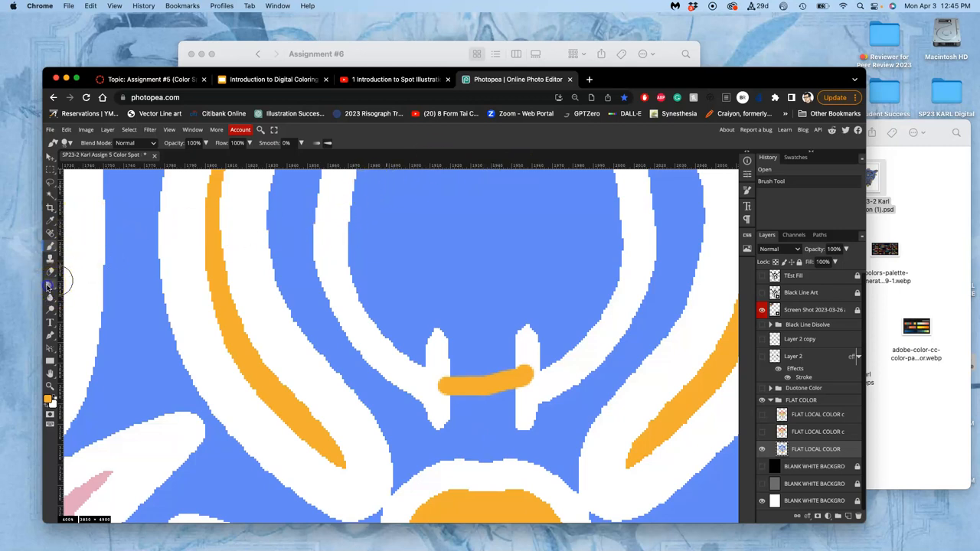
# - Fill the unfilled gap on the flat colour layer with the Paint Bucket tool
pyautogui.click(50, 286)
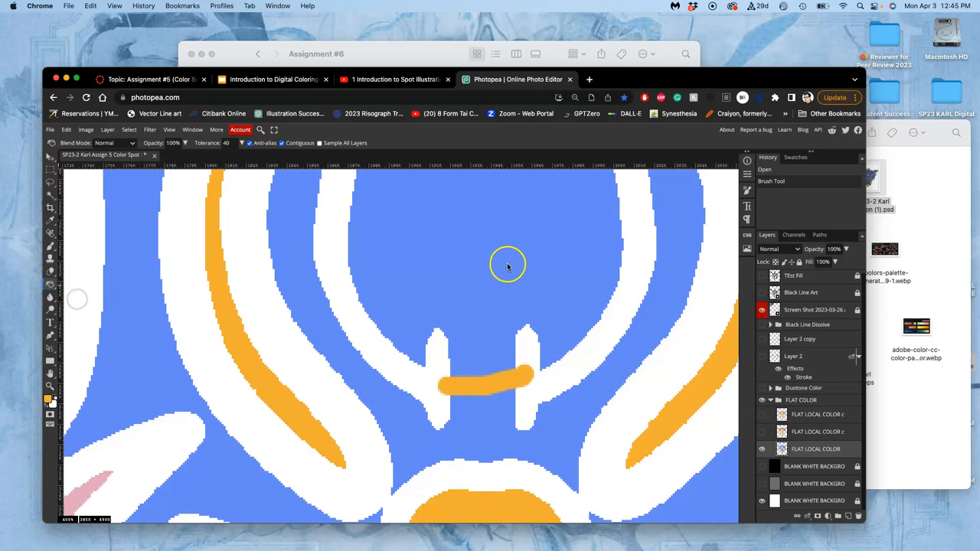
pyautogui.click(507, 266)
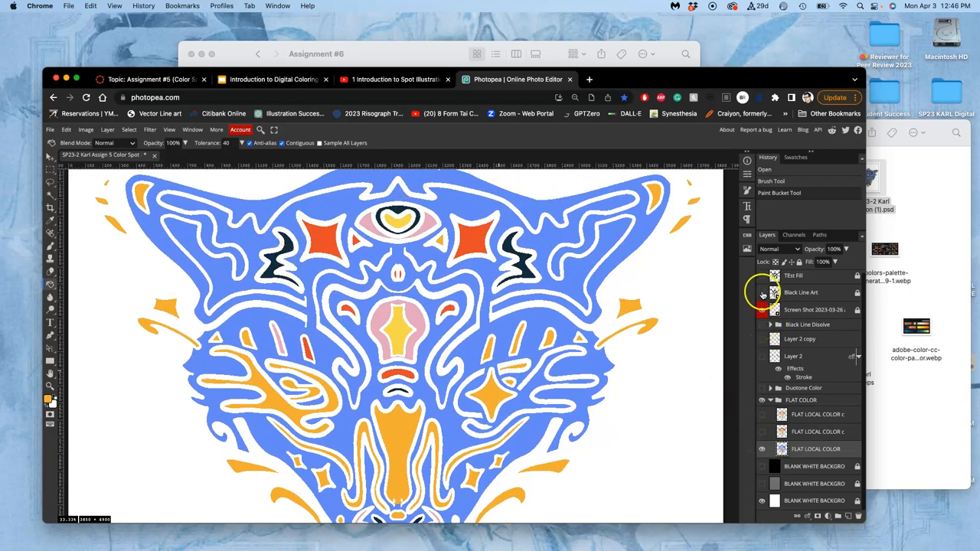
# - Show the black line art again and touch up the blue face colour and top edge of the head
pyautogui.click(762, 291)
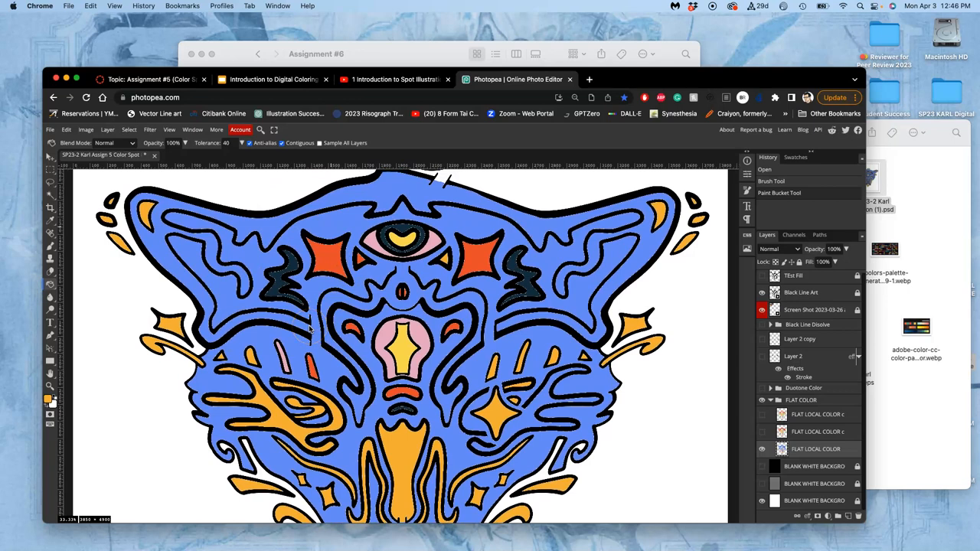
pyautogui.click(50, 247)
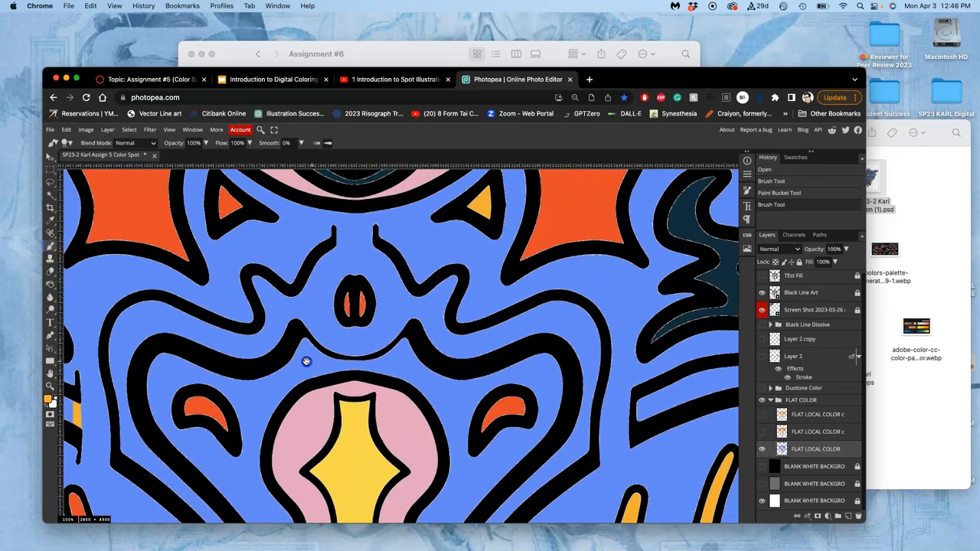
pyautogui.moveTo(306, 361); pyautogui.dragTo(426, 253)
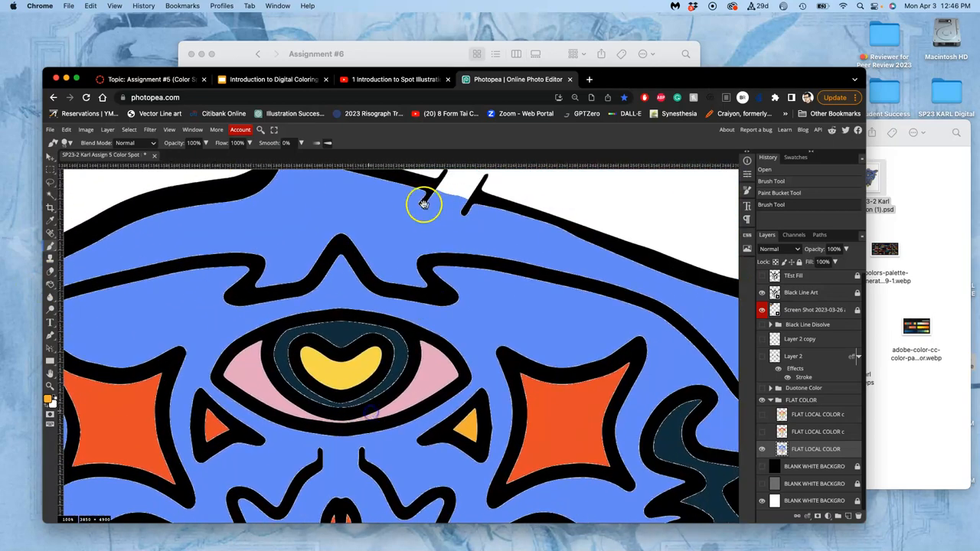
pyautogui.moveTo(424, 206); pyautogui.dragTo(600, 190)
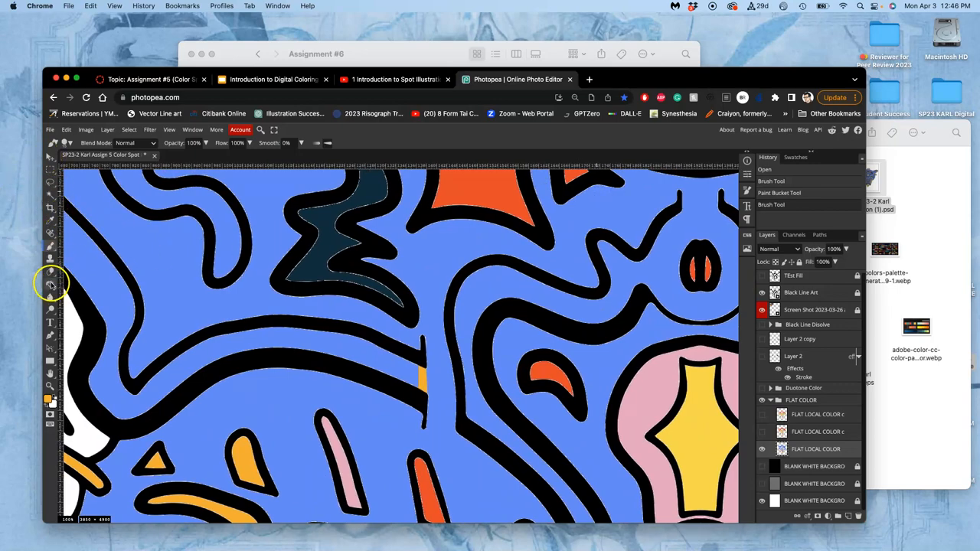
# - Paint a short orange stroke into the gap between the black curves above the nose
pyautogui.click(385, 289)
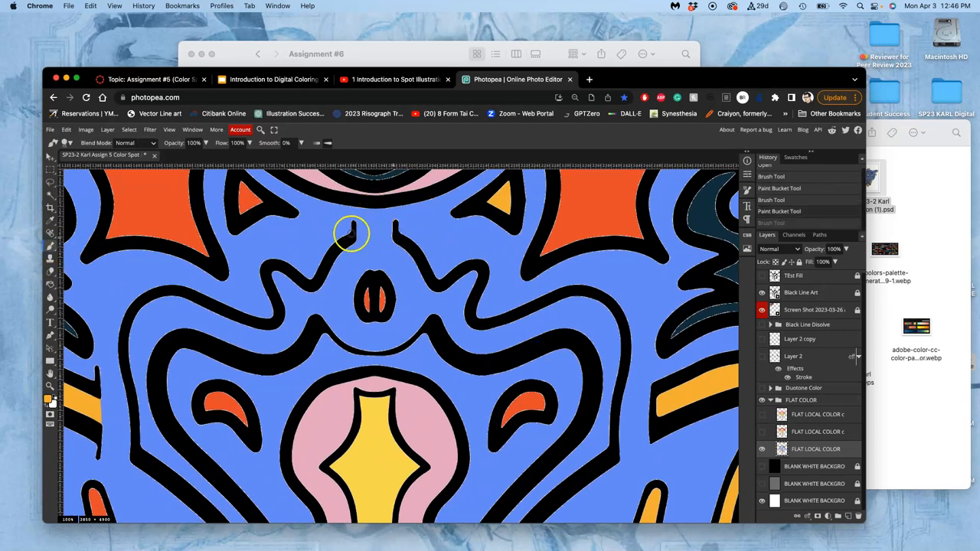
pyautogui.moveTo(352, 233); pyautogui.dragTo(395, 224)
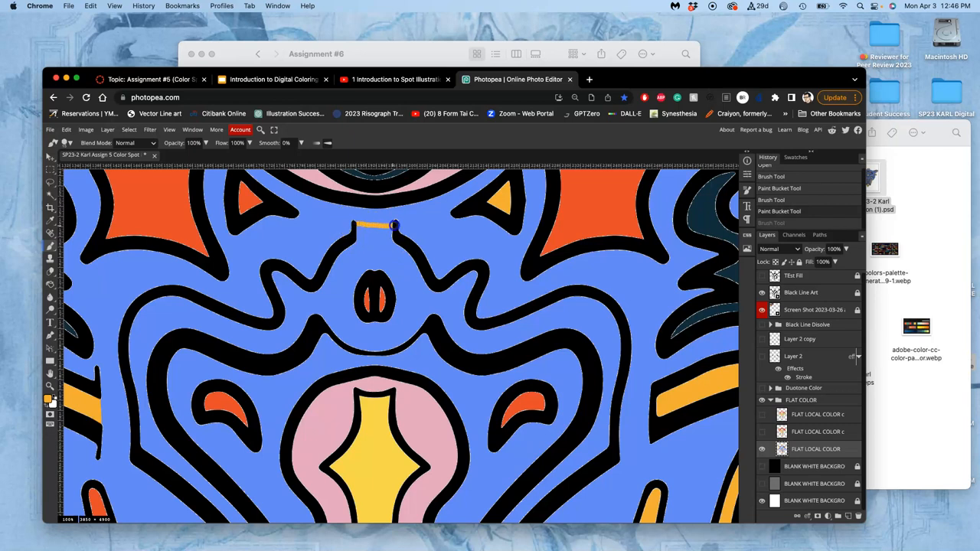
pyautogui.moveTo(63, 274)
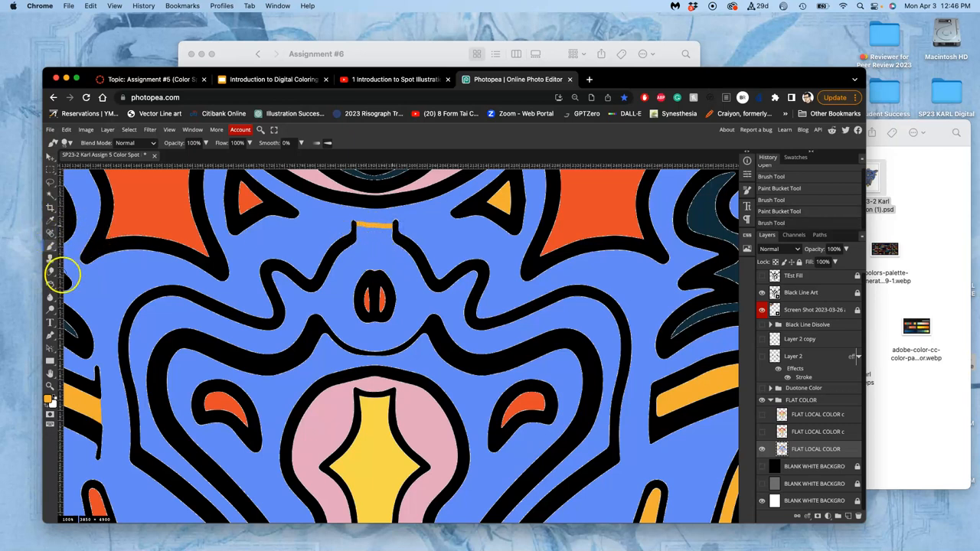
# - Set the foreground paint colour to hot pink in the Color Picker
pyautogui.click(383, 258)
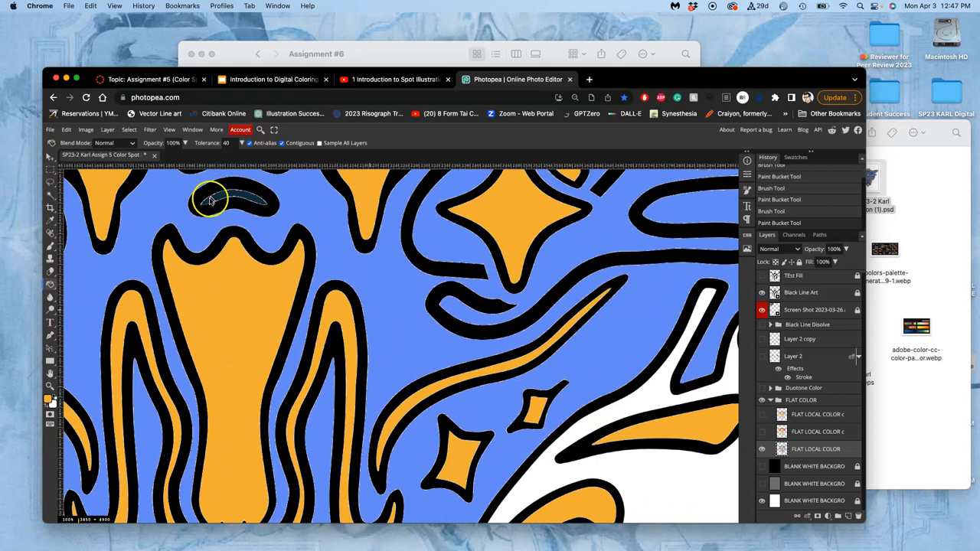
pyautogui.click(49, 398)
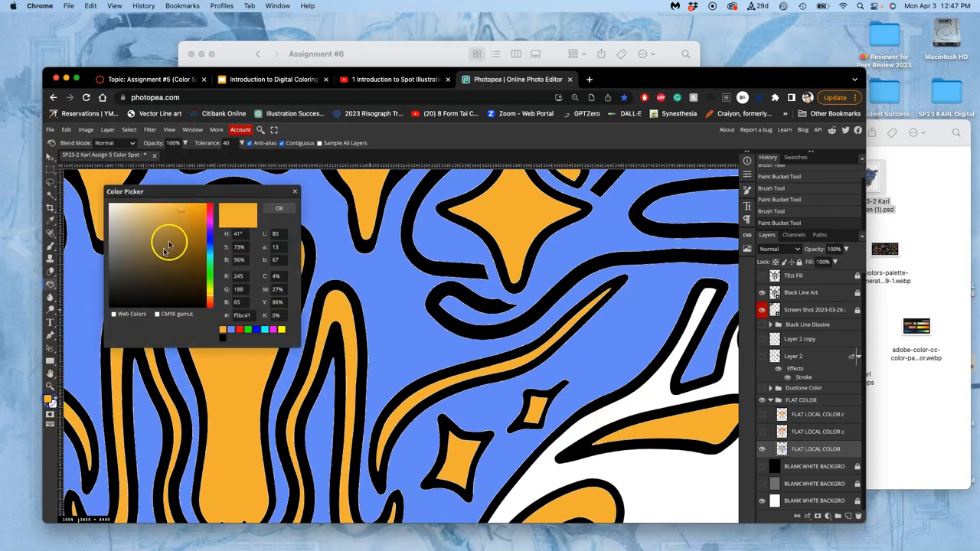
pyautogui.click(211, 213)
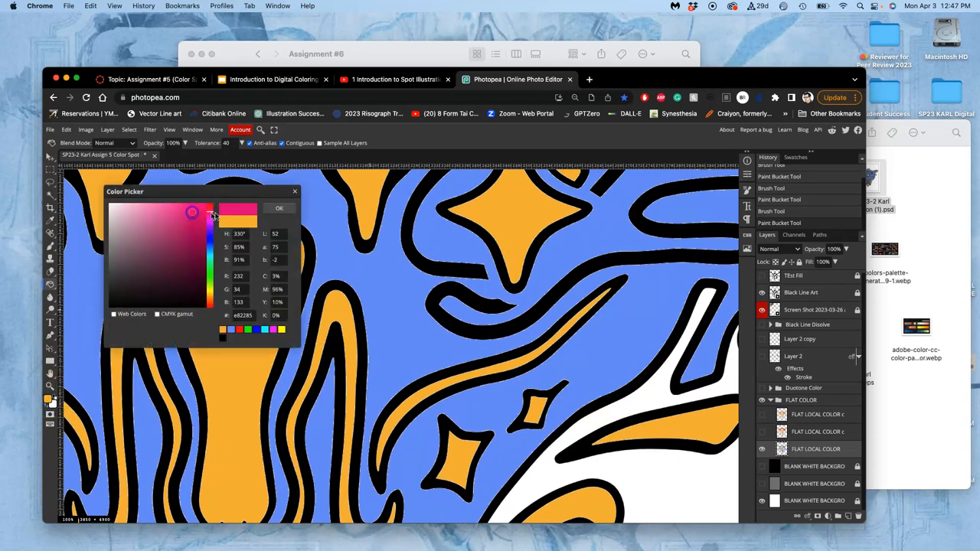
pyautogui.click(279, 208)
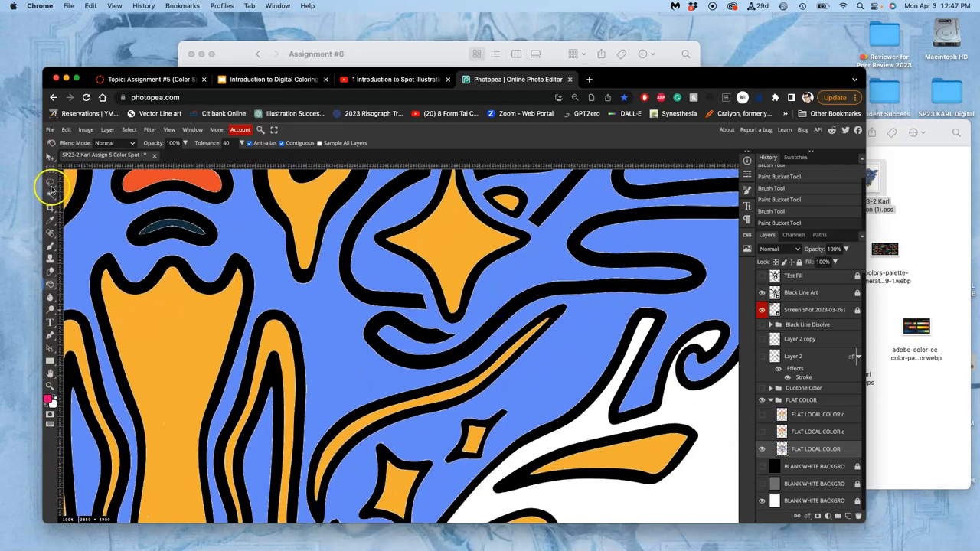
# - Seal the outline gaps near the orange star with pink brush strokes, then bucket-fill the enclosed band hot pink
pyautogui.click(52, 186)
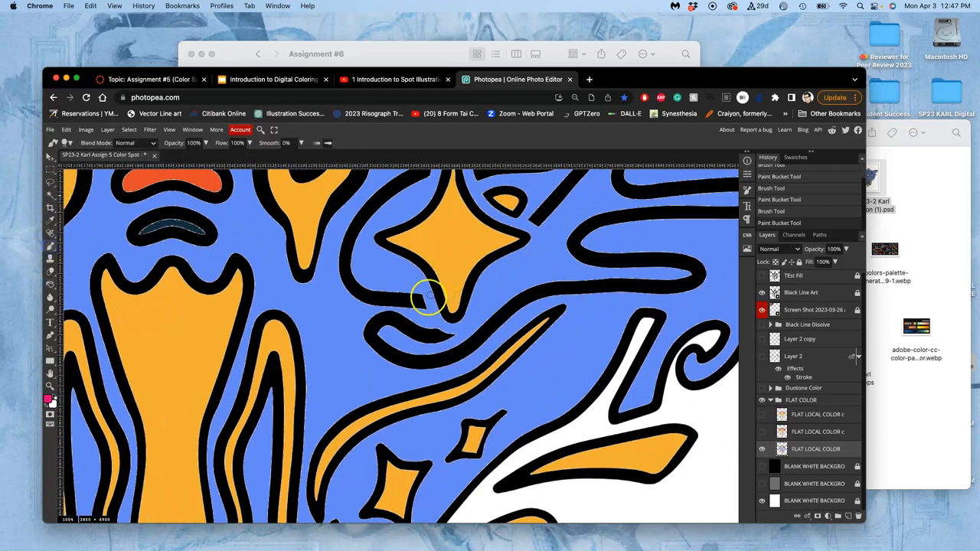
pyautogui.click(427, 297)
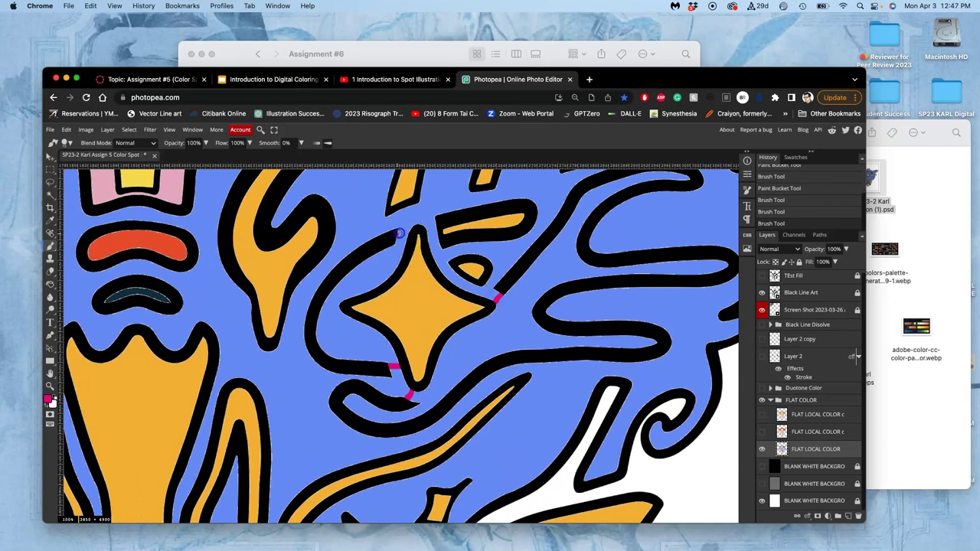
pyautogui.moveTo(395, 233); pyautogui.dragTo(447, 273)
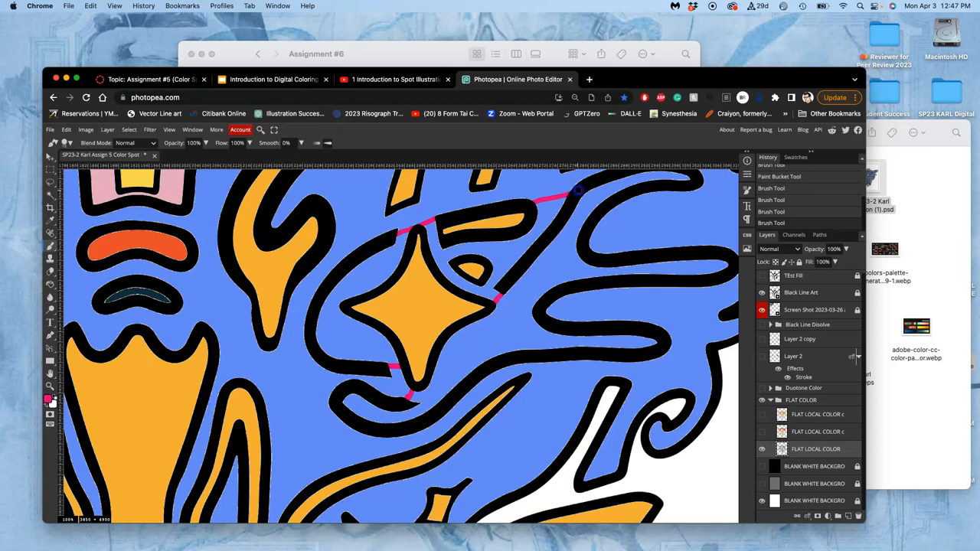
pyautogui.moveTo(49, 254)
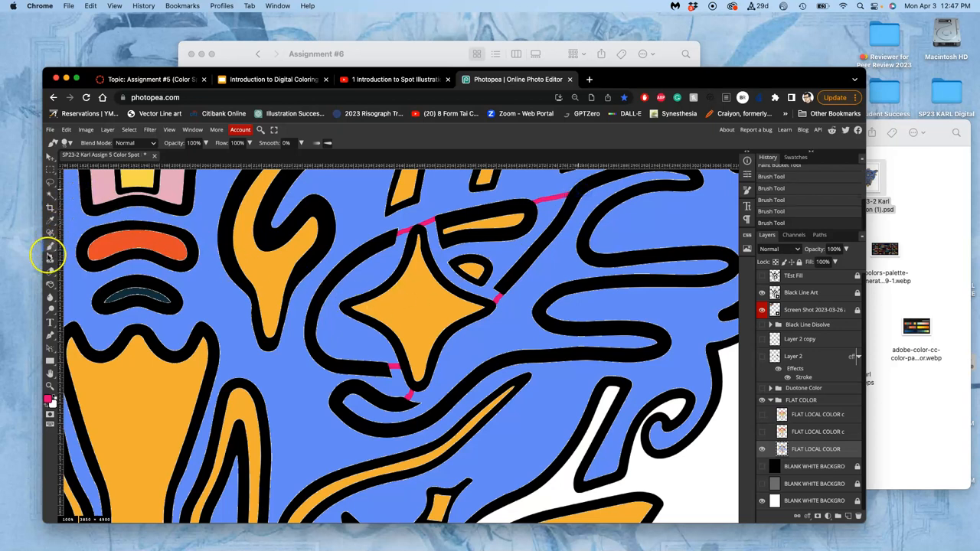
pyautogui.click(344, 338)
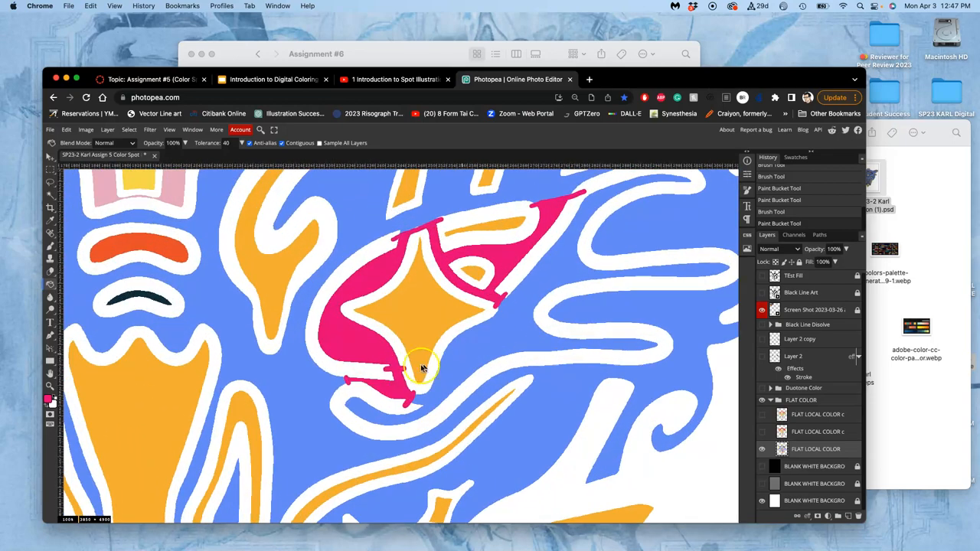
pyautogui.moveTo(498, 351)
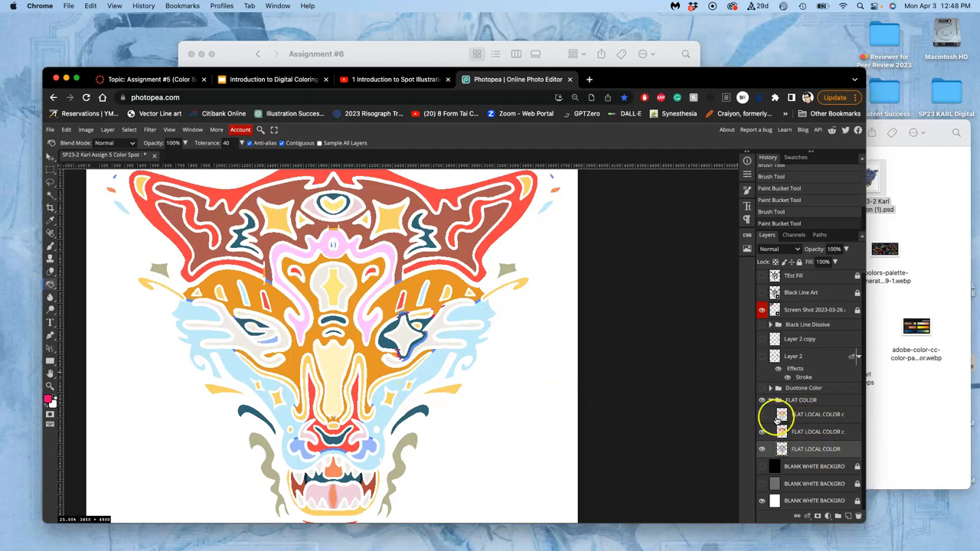
# - Select a FLAT LOCAL COLOR layer and view the light blue dotted area
pyautogui.click(763, 413)
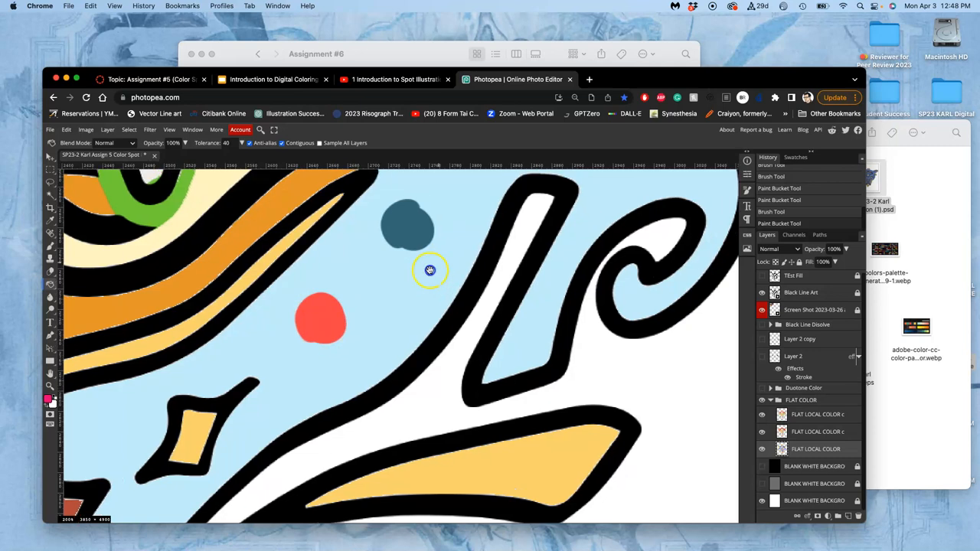
# - Paint a green spot inside the light blue area and view the full face
pyautogui.moveTo(429, 269); pyautogui.dragTo(396, 389)
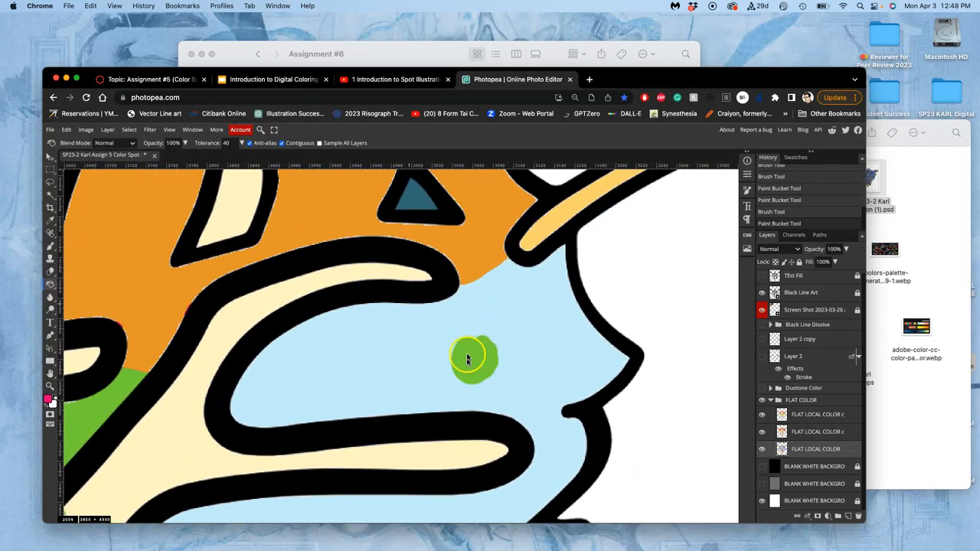
pyautogui.moveTo(467, 360); pyautogui.dragTo(447, 310)
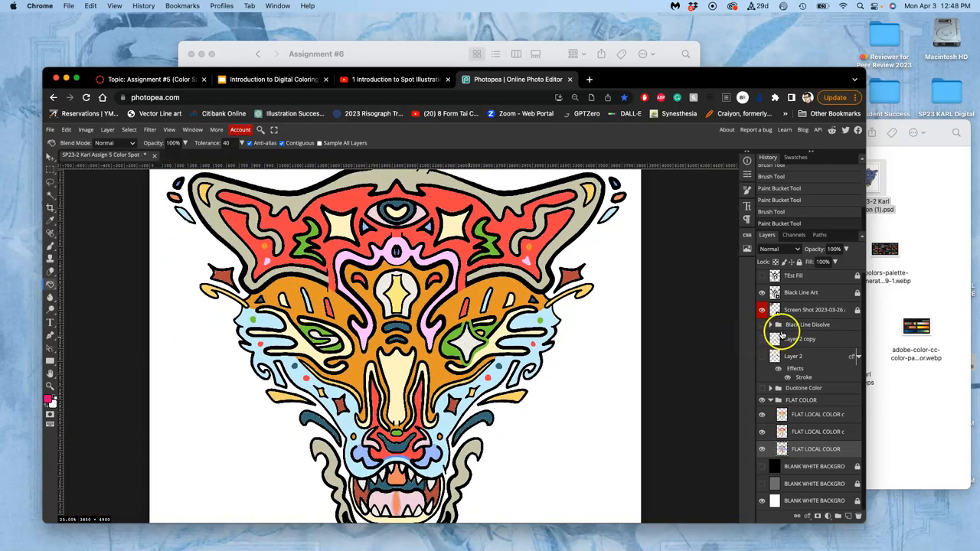
pyautogui.click(763, 324)
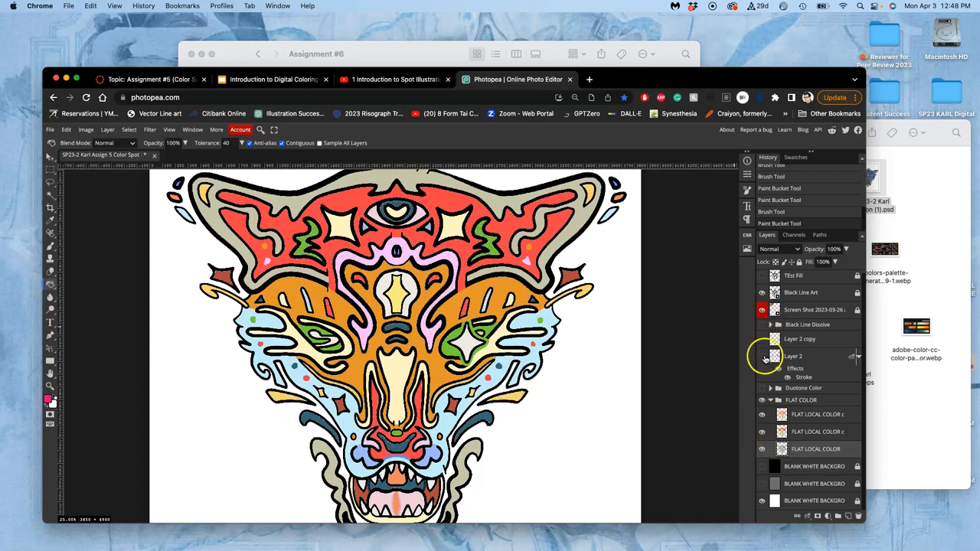
pyautogui.moveTo(762, 360)
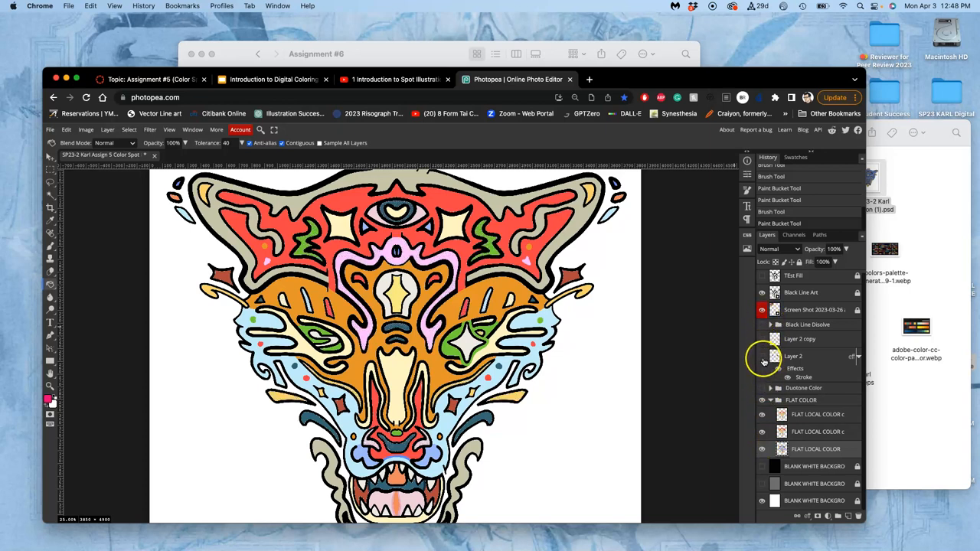
pyautogui.click(763, 356)
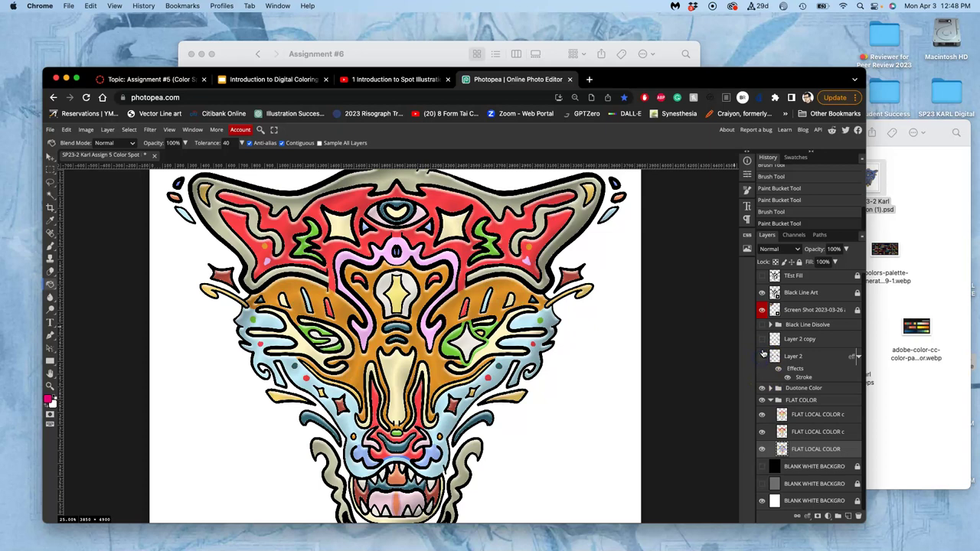
pyautogui.click(762, 389)
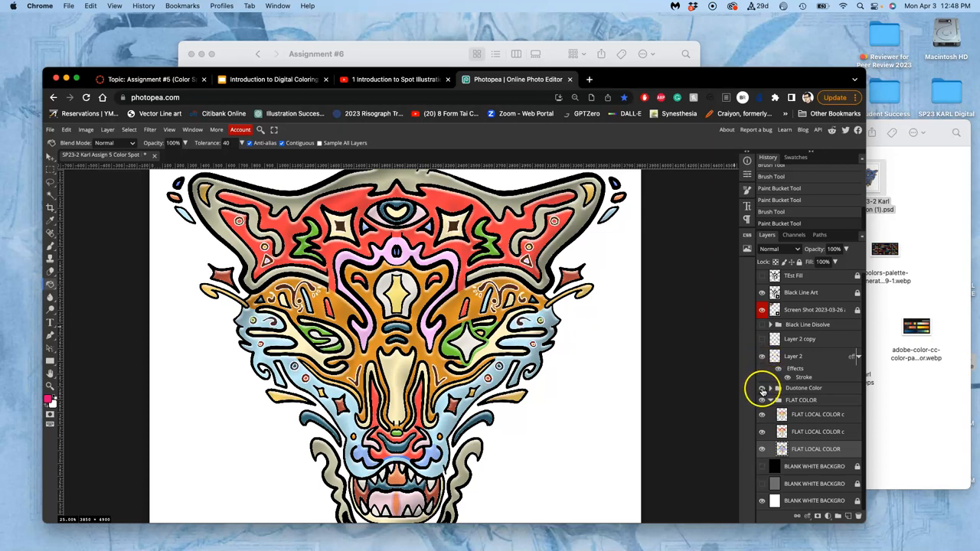
pyautogui.click(762, 389)
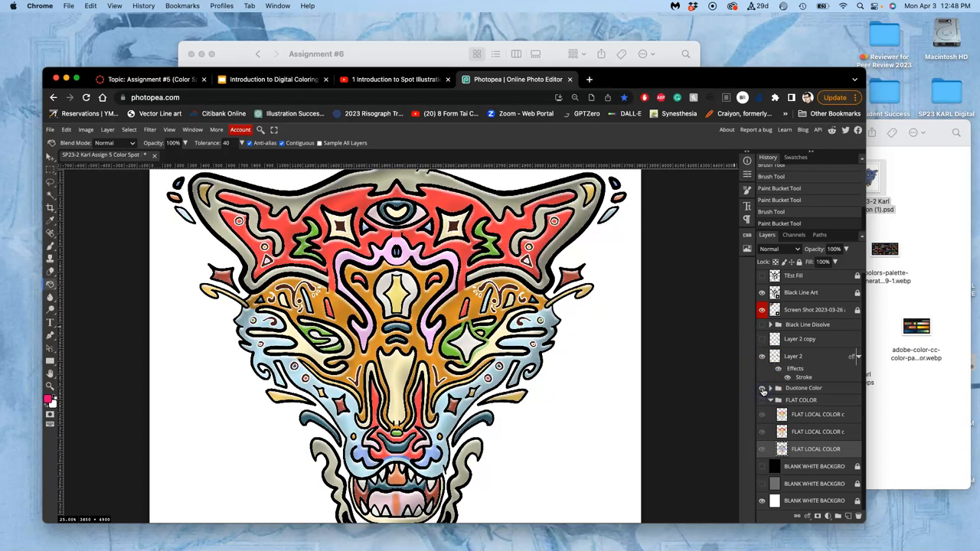
pyautogui.click(762, 400)
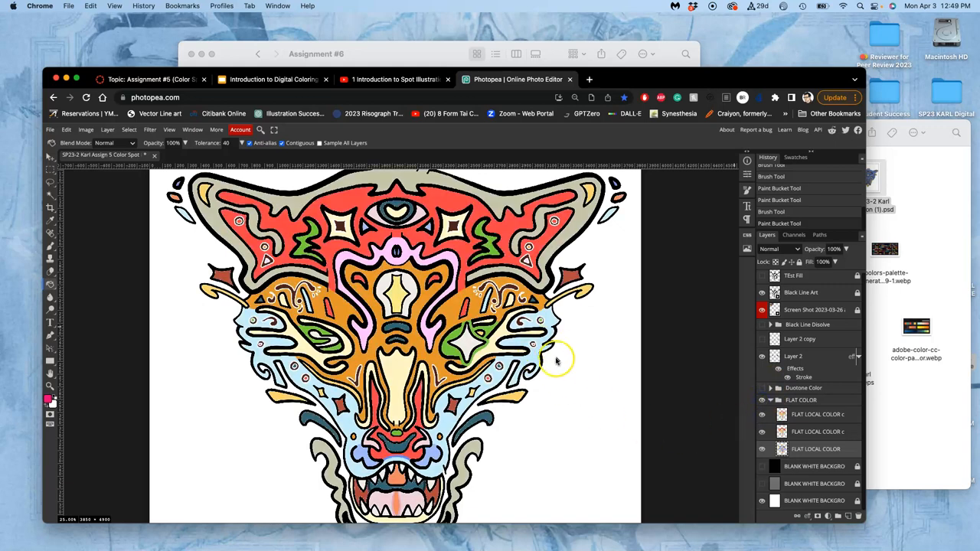
pyautogui.moveTo(573, 343)
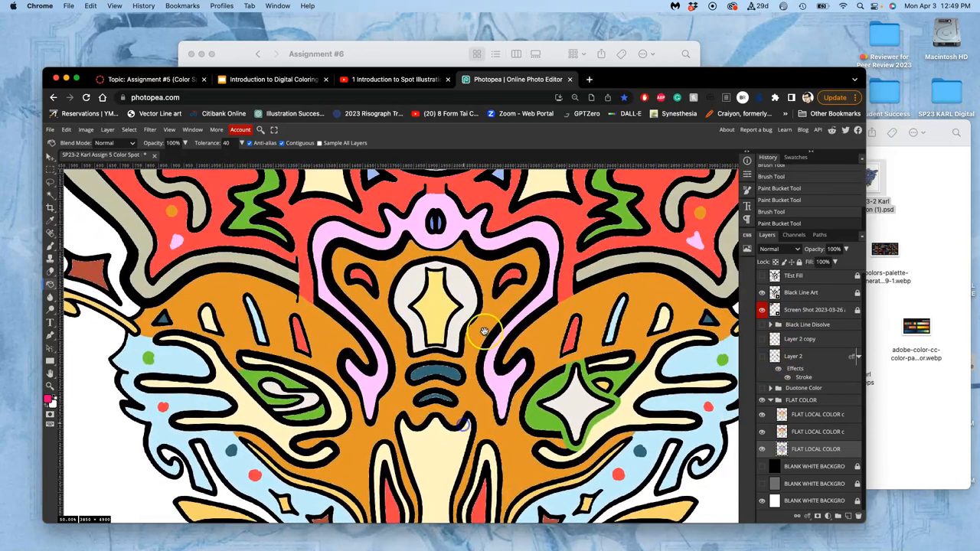
# - Bucket-fill the curved band above the teeth and mouth with medium blue
pyautogui.scroll(-3)
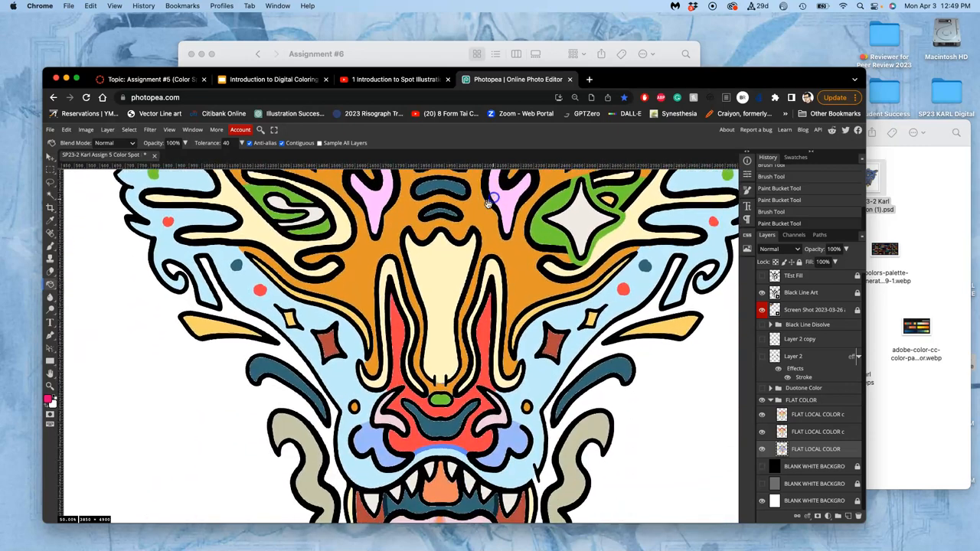
pyautogui.scroll(-3)
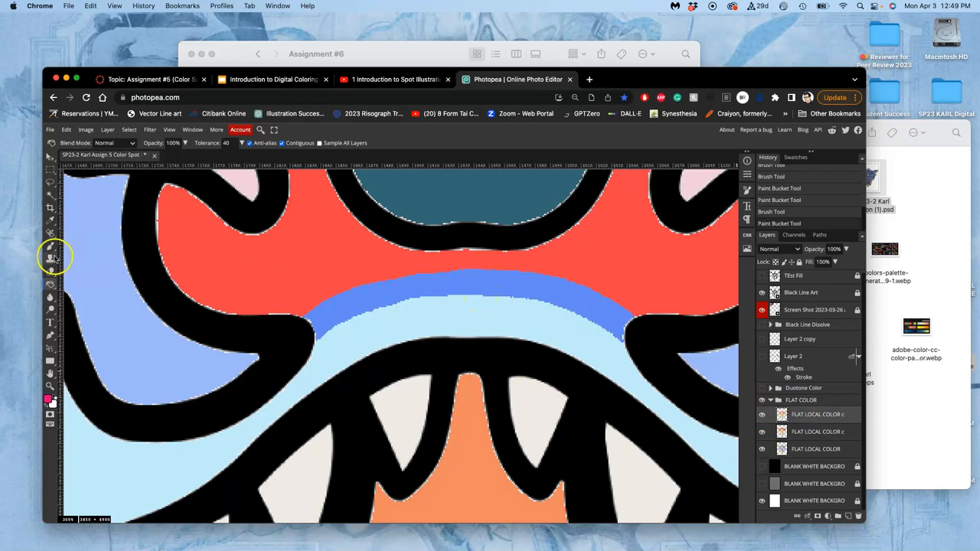
pyautogui.moveTo(202, 286)
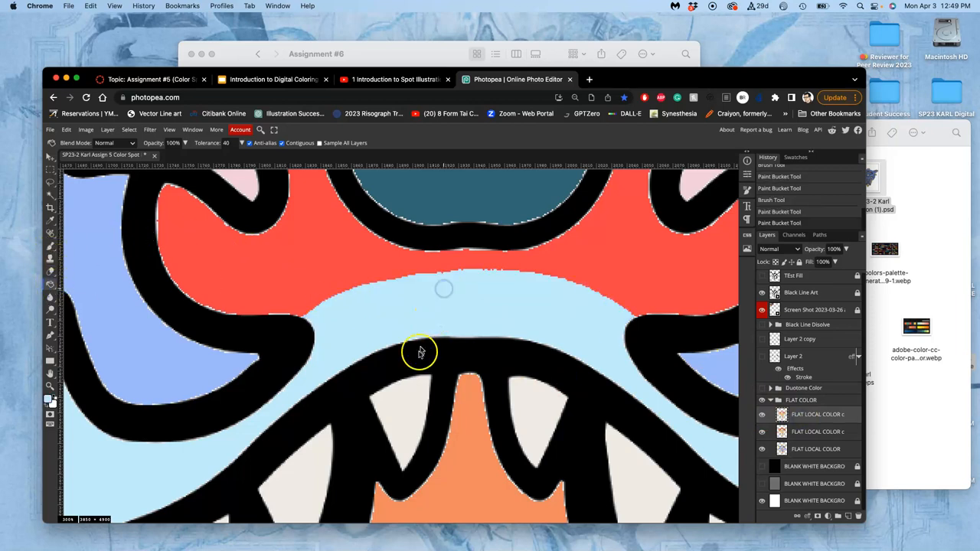
pyautogui.click(416, 329)
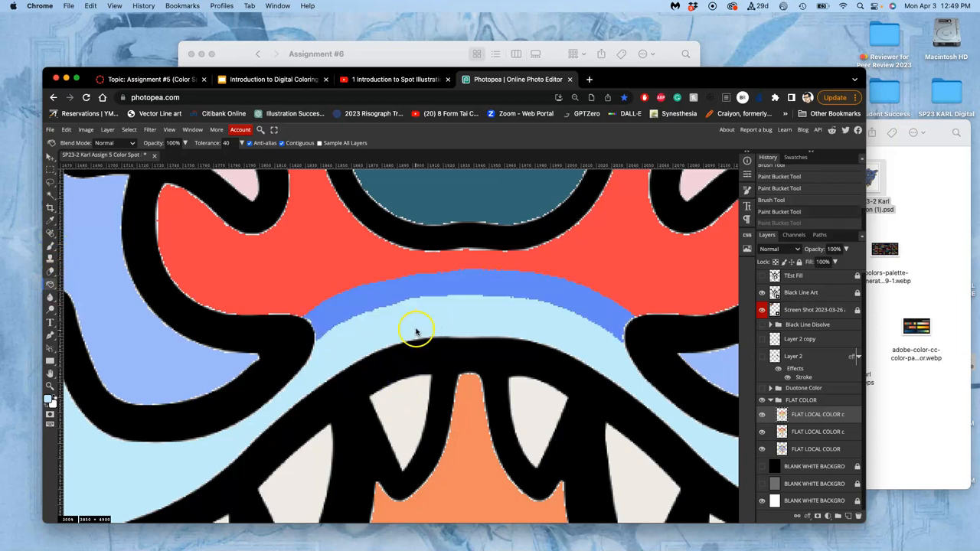
pyautogui.moveTo(416, 288)
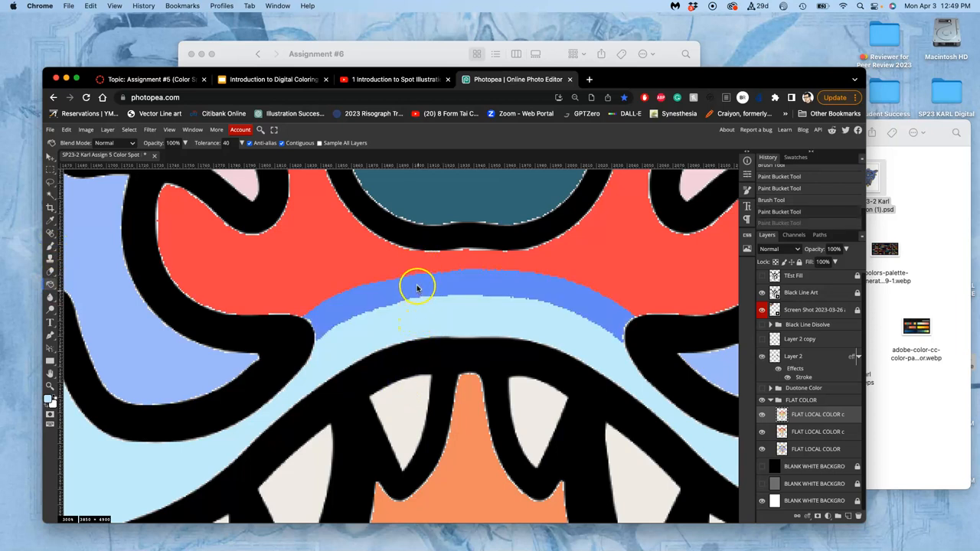
pyautogui.click(413, 290)
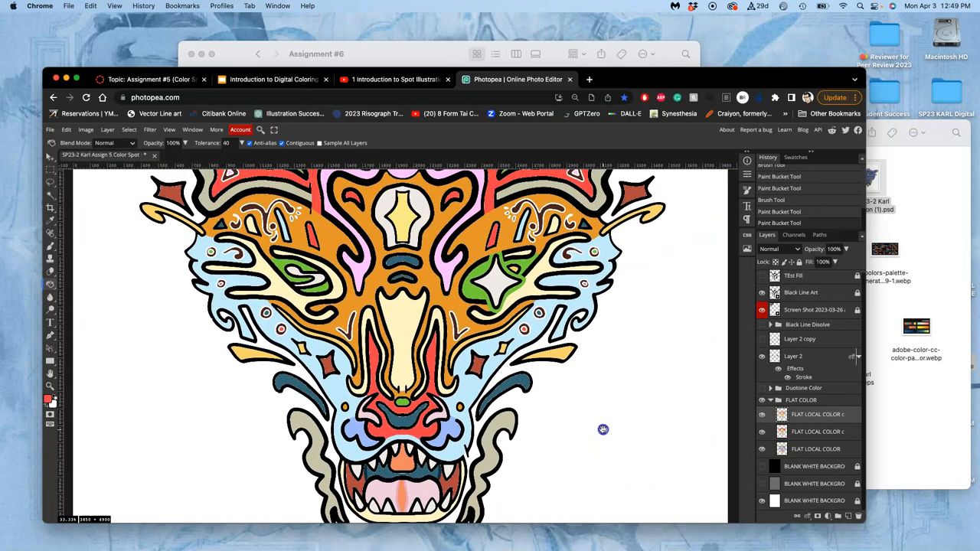
# - Toggle the background layer so the face shows against a black backdrop
pyautogui.click(762, 413)
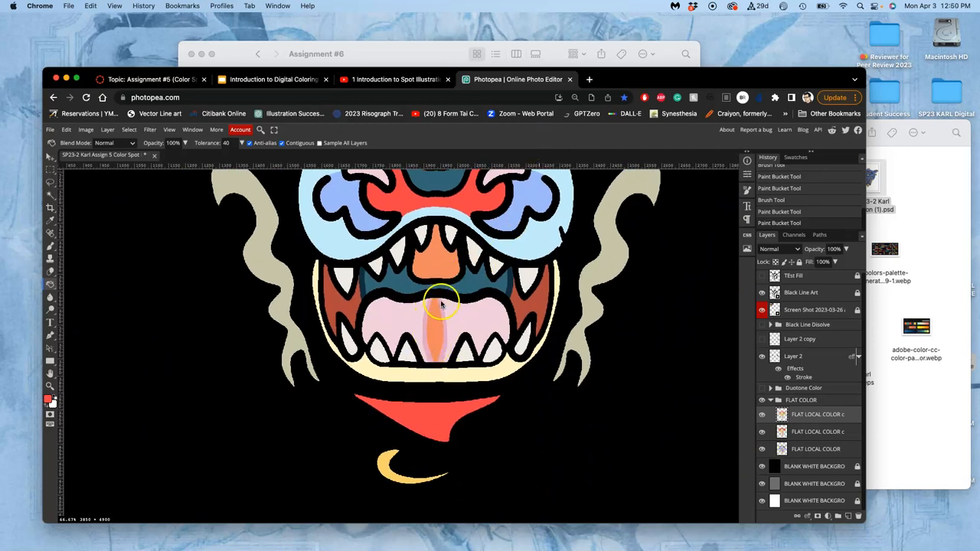
pyautogui.moveTo(440, 314)
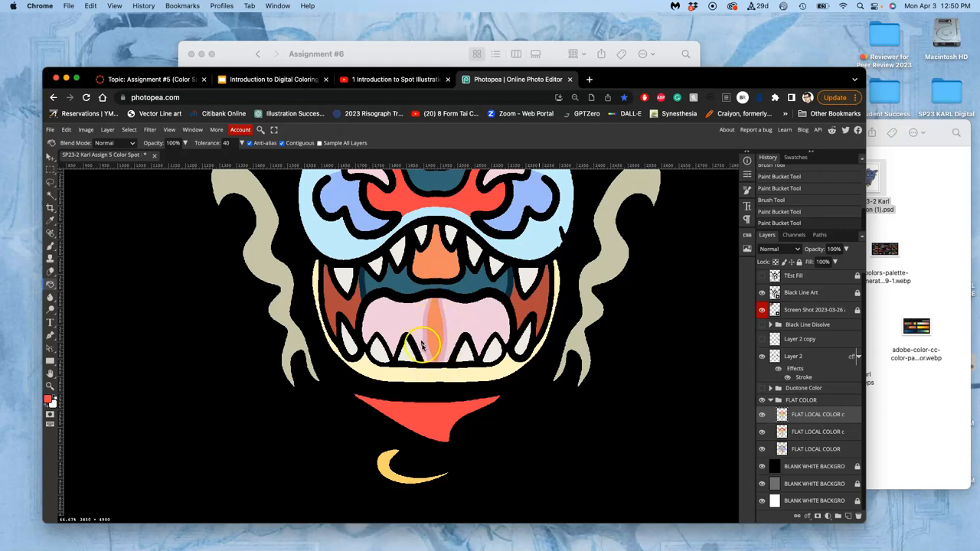
pyautogui.moveTo(447, 303)
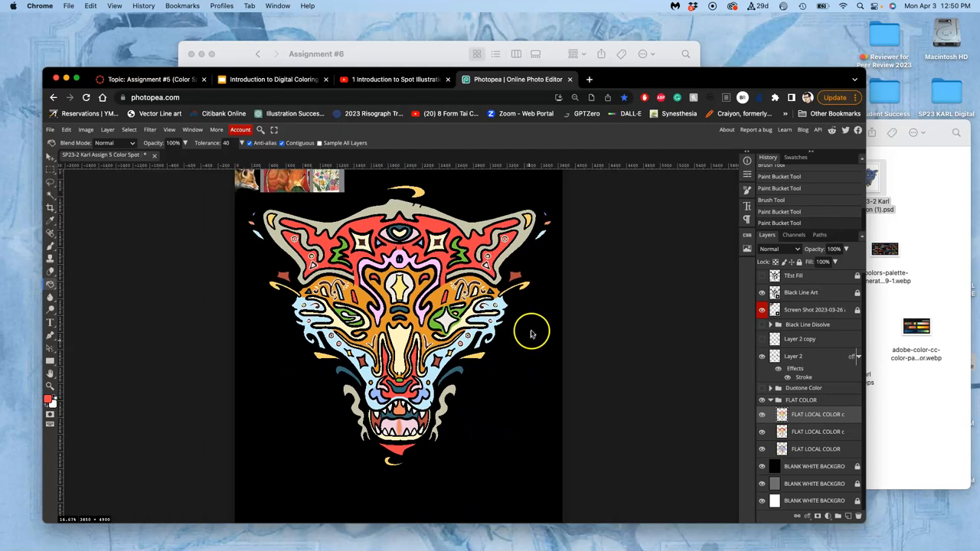
pyautogui.moveTo(529, 341)
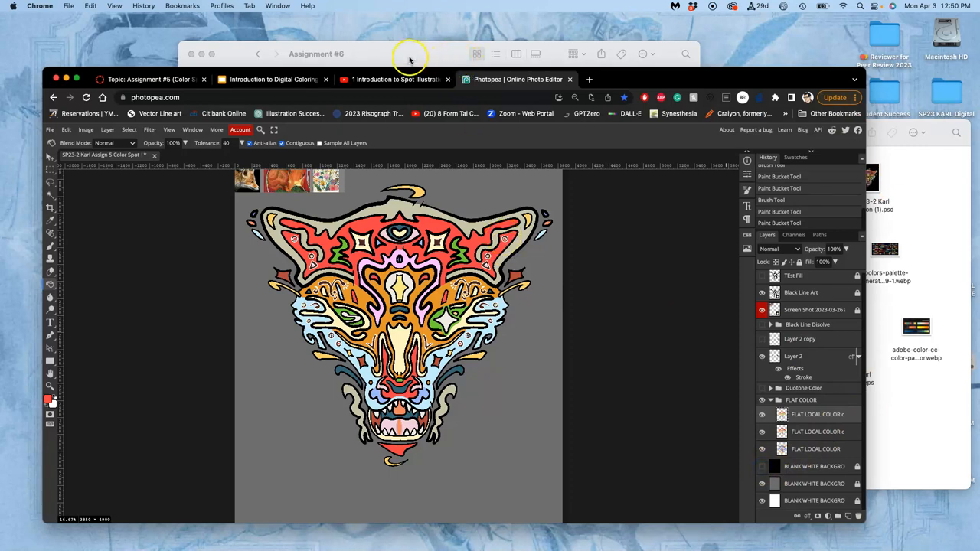
# - Switch Chrome tabs to the Canvas course and reach the Assignment Sheets page
pyautogui.click(272, 79)
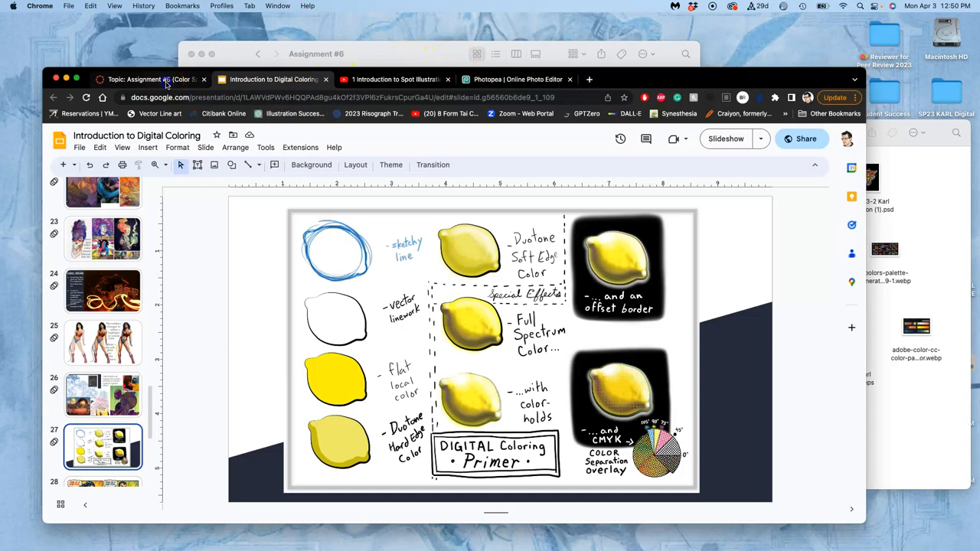
pyautogui.click(150, 80)
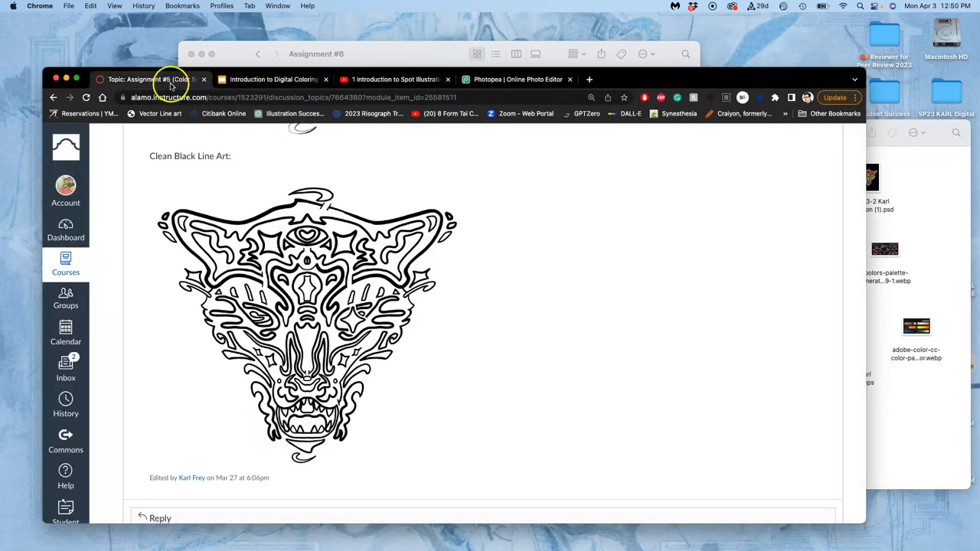
pyautogui.scroll(3)
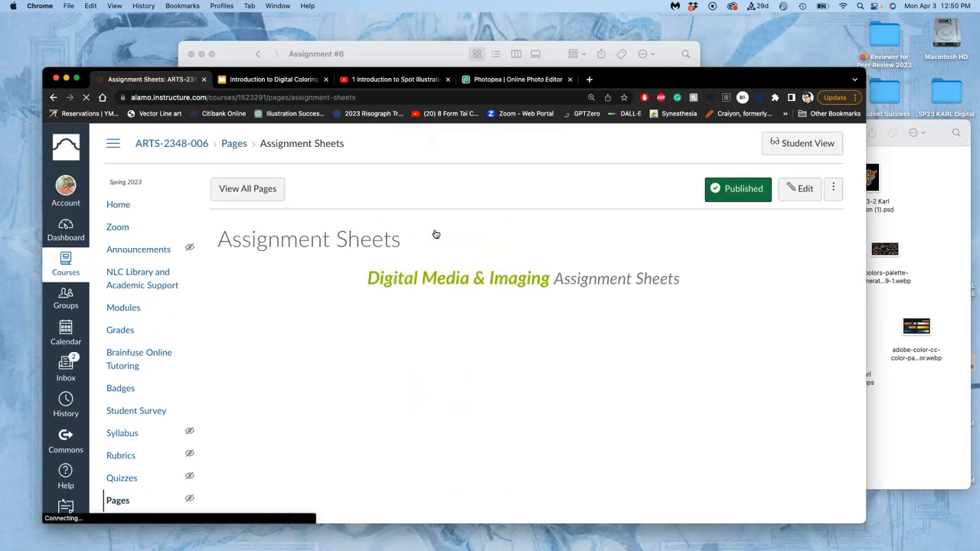
# - Scroll the Assignment Sheets page down to the Assignment #5 Color Spot Illustration links
pyautogui.scroll(-3)
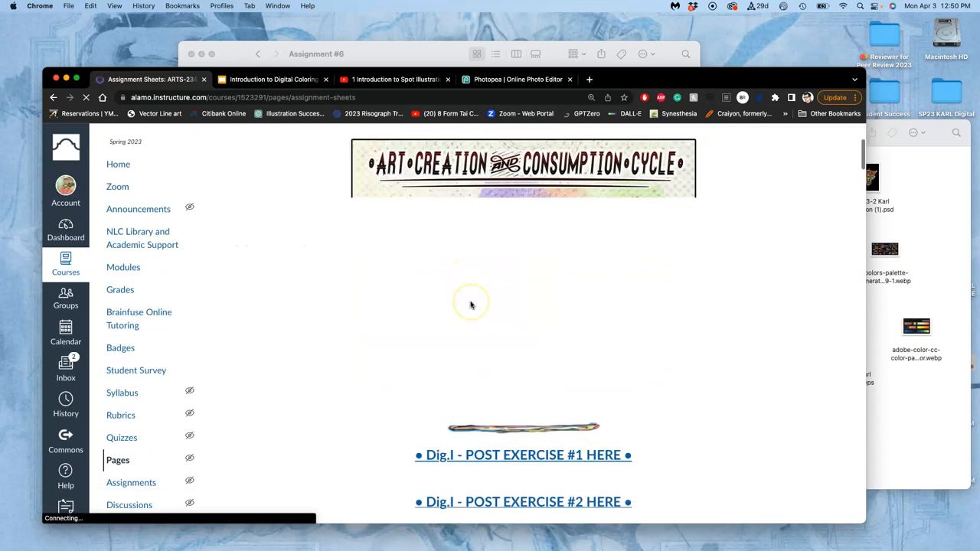
pyautogui.scroll(-3)
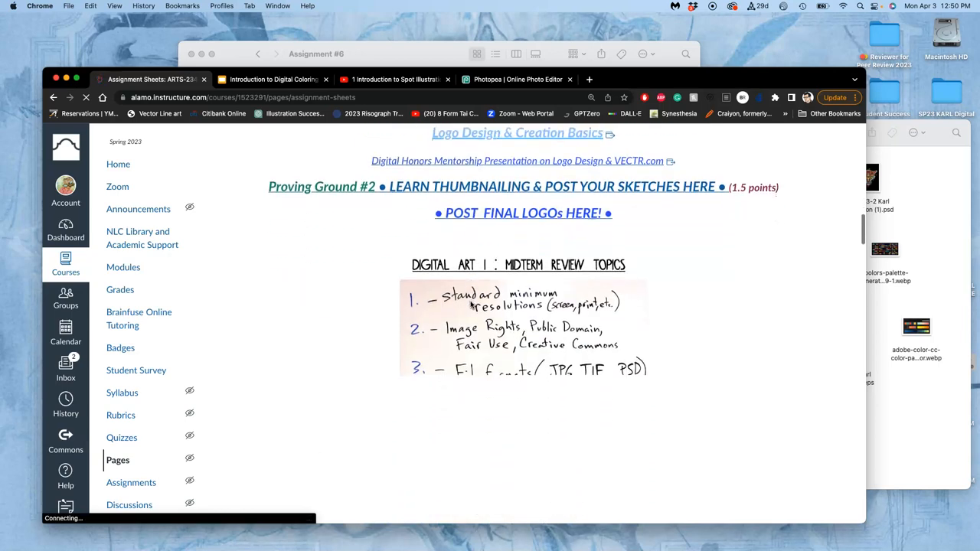
pyautogui.scroll(-3)
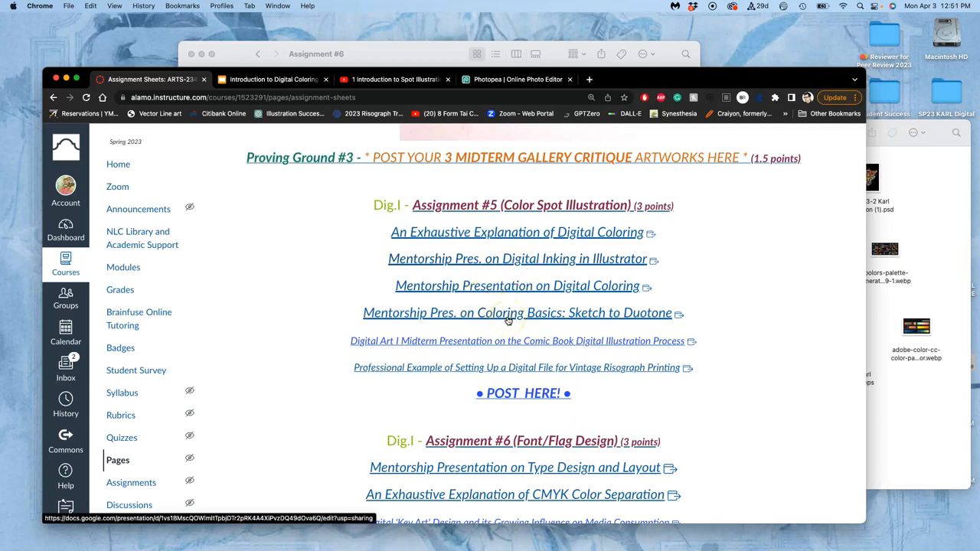
pyautogui.moveTo(514, 259)
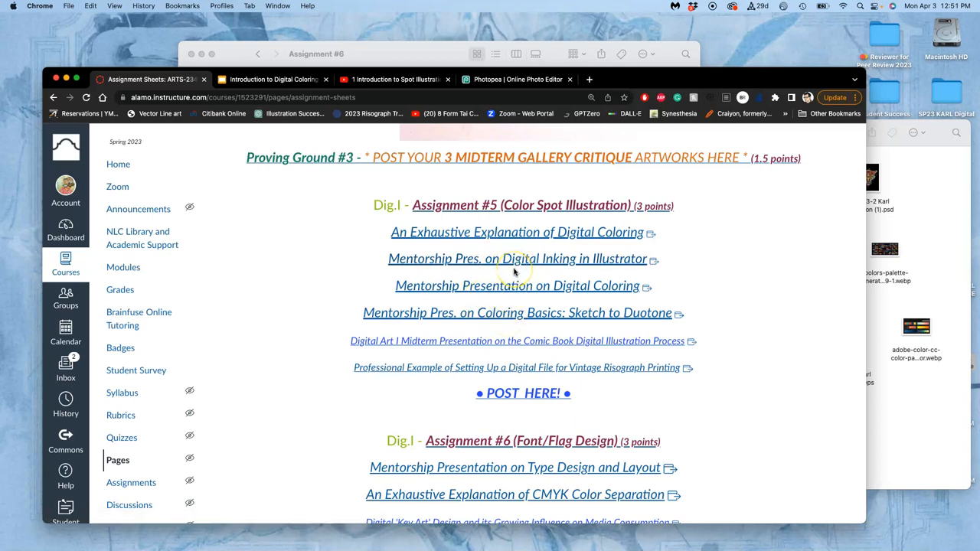
pyautogui.moveTo(524, 278)
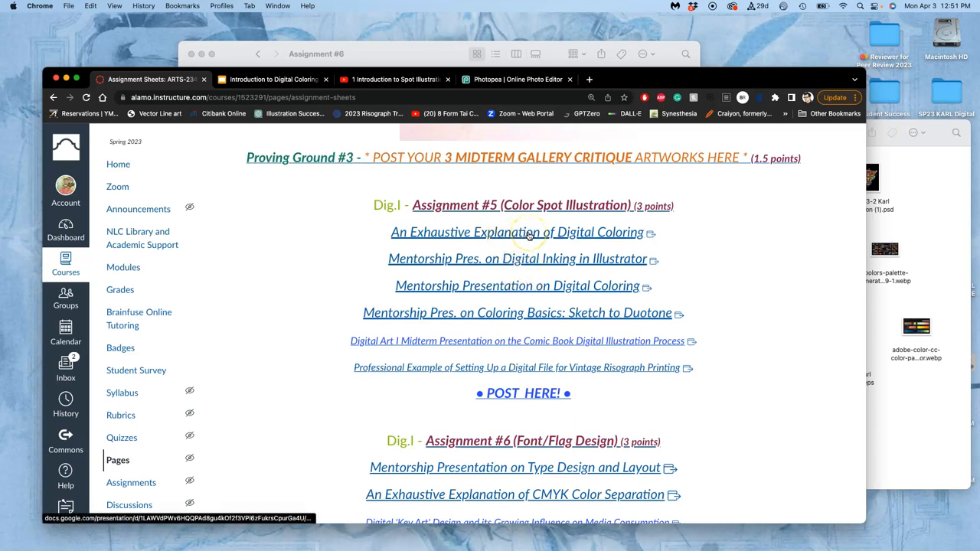
pyautogui.moveTo(491, 258)
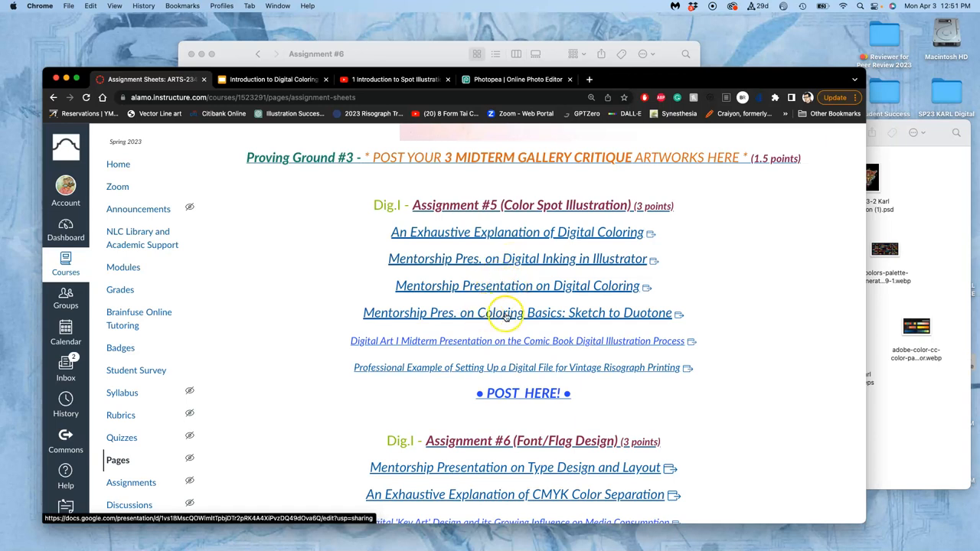
pyautogui.moveTo(539, 316)
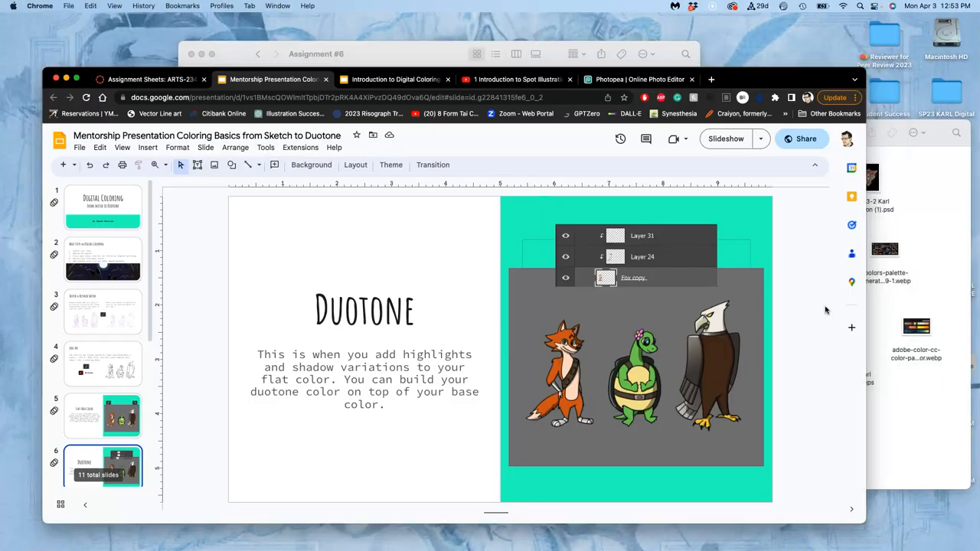
# - Return to Photopea and rename the merged colour copy layer DUOTONE HARD EDGE
pyautogui.click(640, 80)
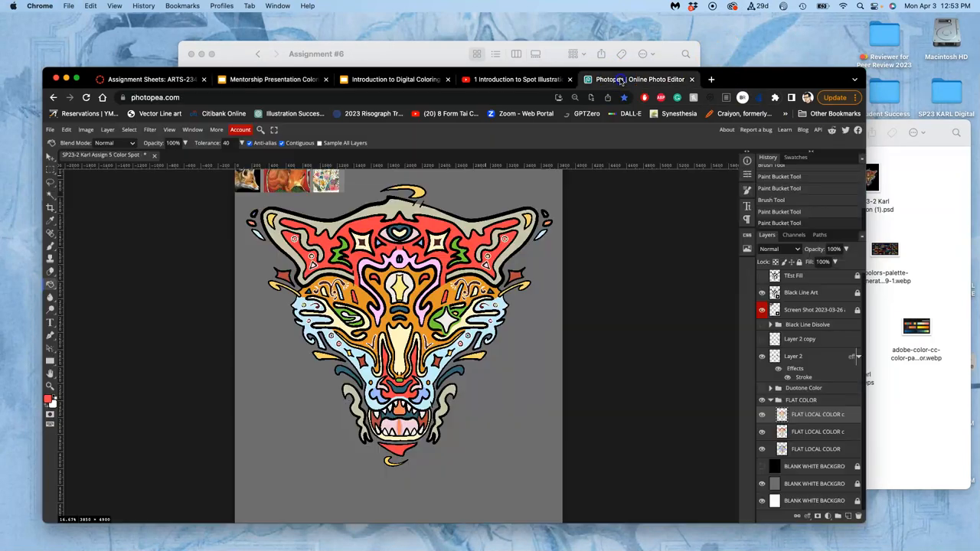
pyautogui.moveTo(559, 208)
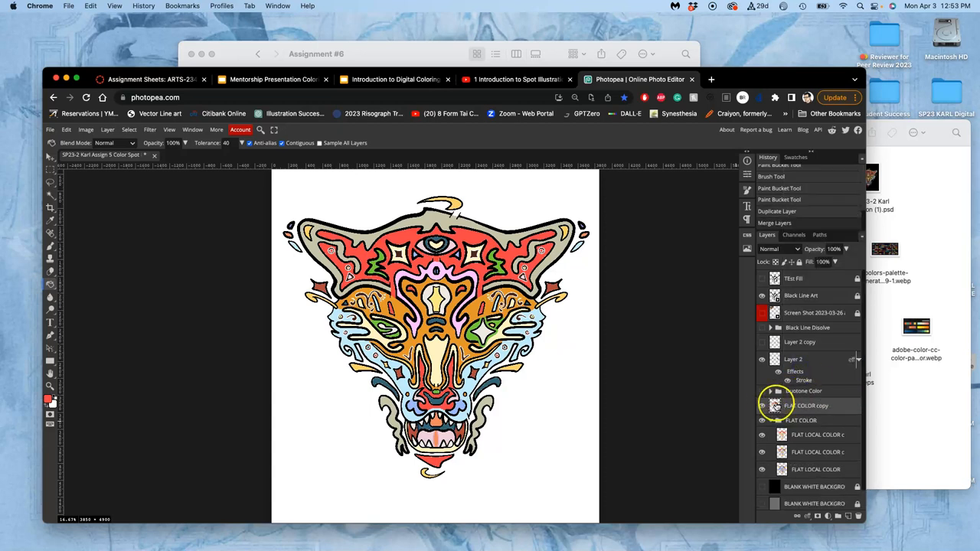
pyautogui.click(761, 406)
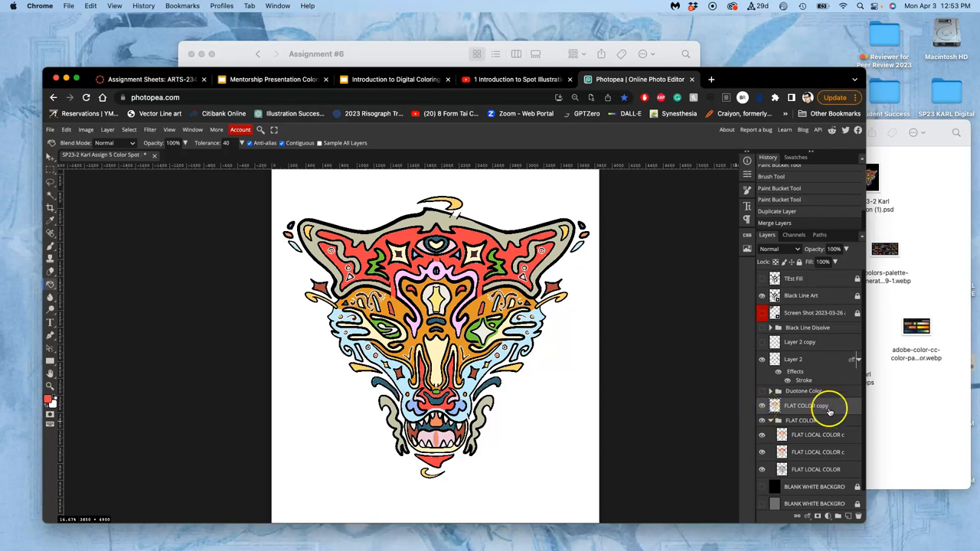
pyautogui.click(801, 420)
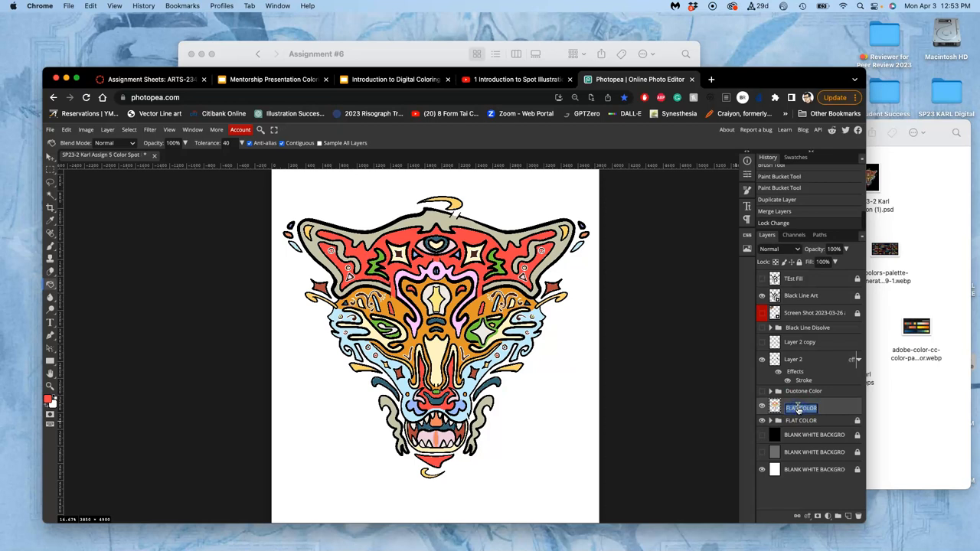
pyautogui.write('DUOTONE')
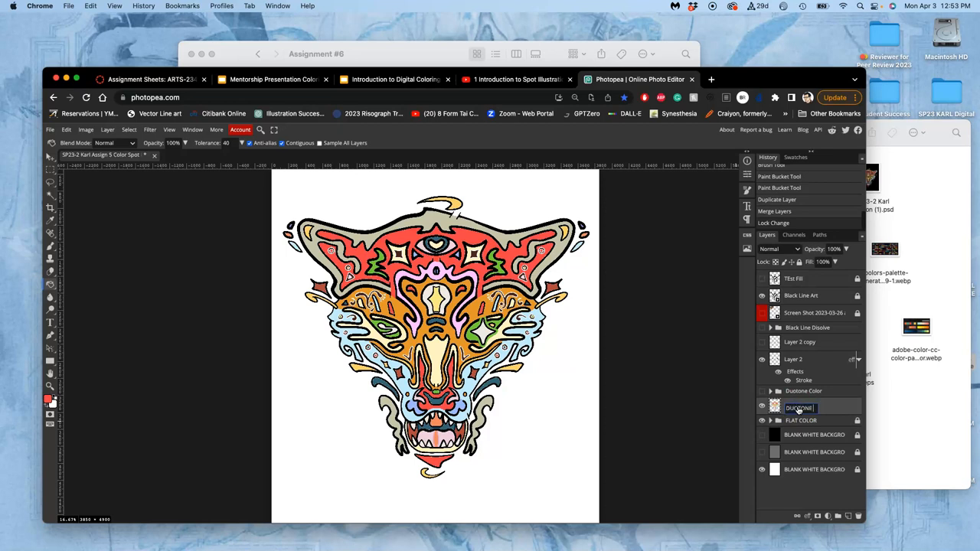
pyautogui.write('HARD EDGE')
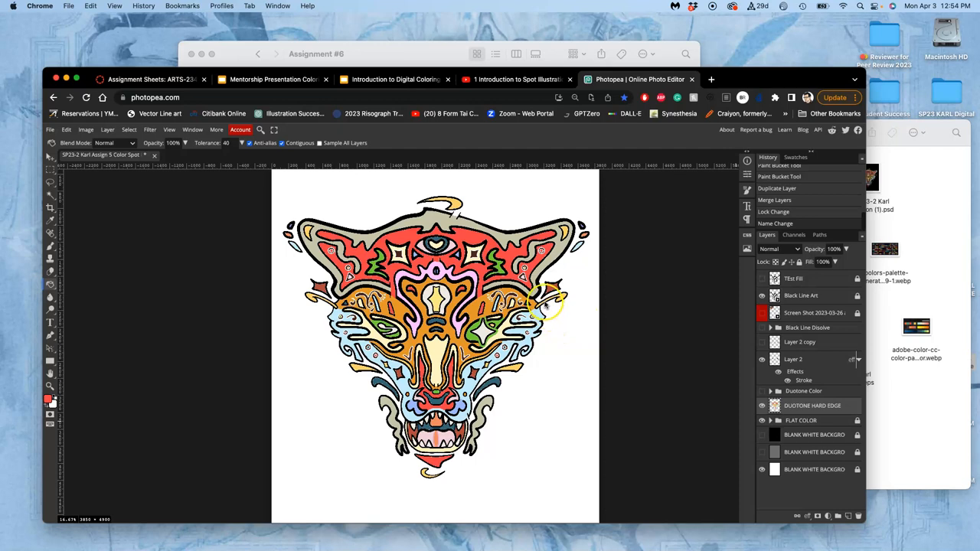
pyautogui.click(763, 452)
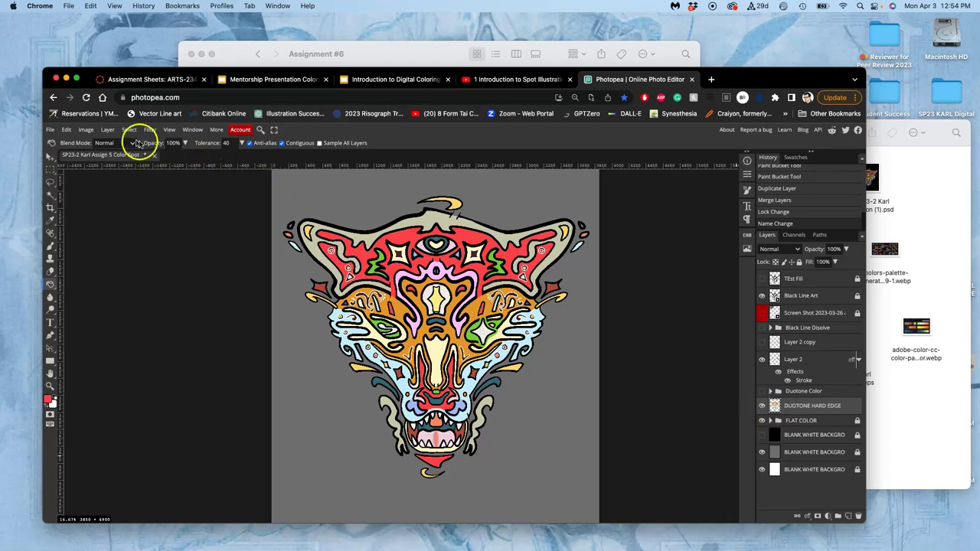
# - In Levels, drag the midtone slider back and forth, pushing the creature's colors toward pale pastel tones
pyautogui.click(85, 128)
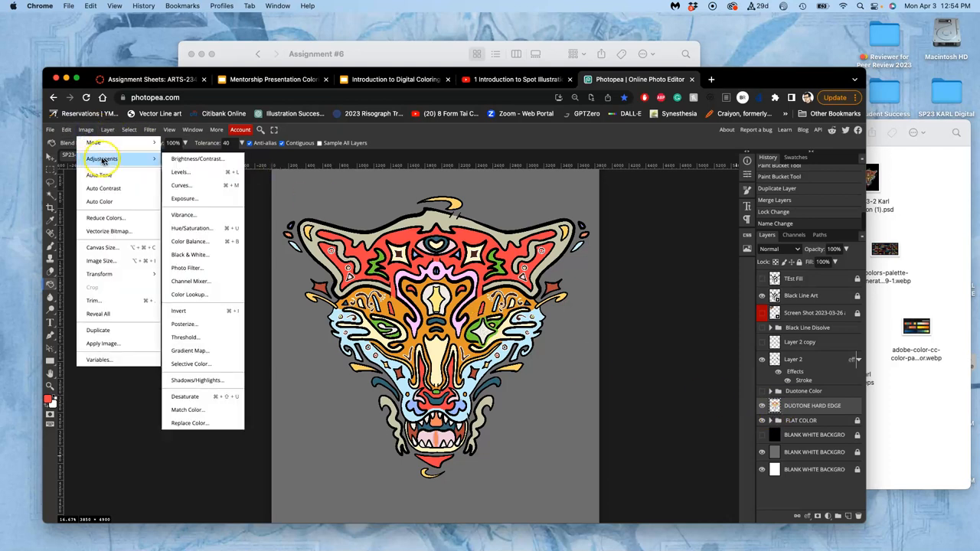
pyautogui.click(181, 171)
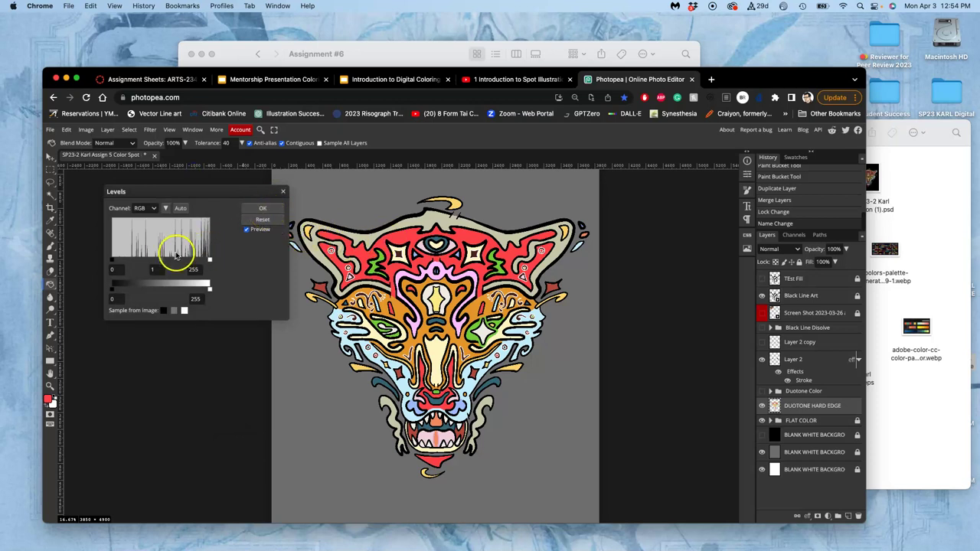
pyautogui.moveTo(176, 259); pyautogui.dragTo(153, 260)
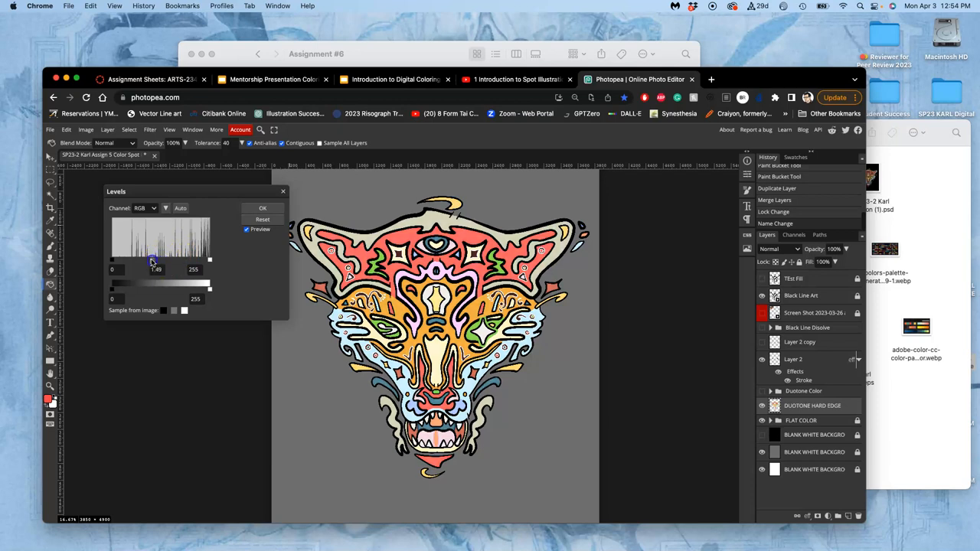
pyautogui.moveTo(153, 259); pyautogui.dragTo(176, 259)
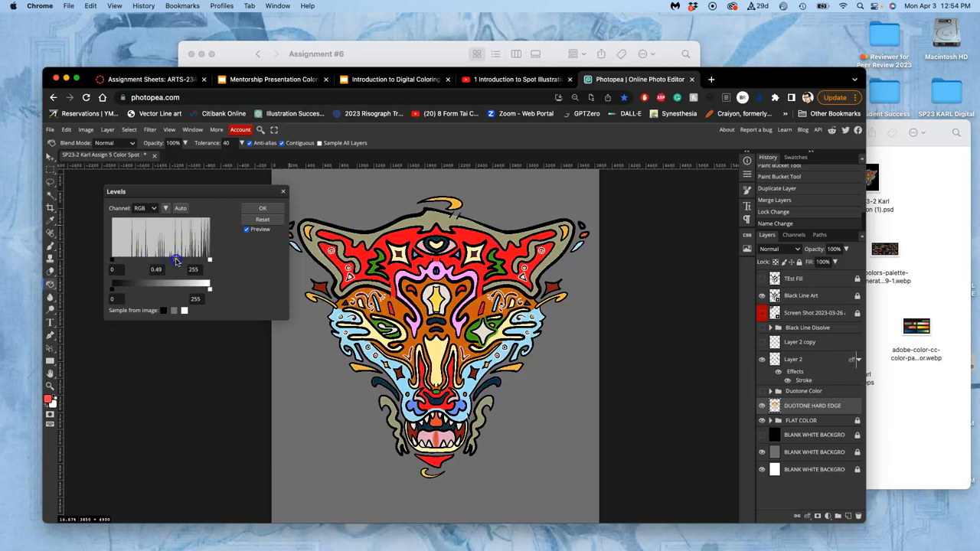
pyautogui.moveTo(178, 259); pyautogui.dragTo(156, 259)
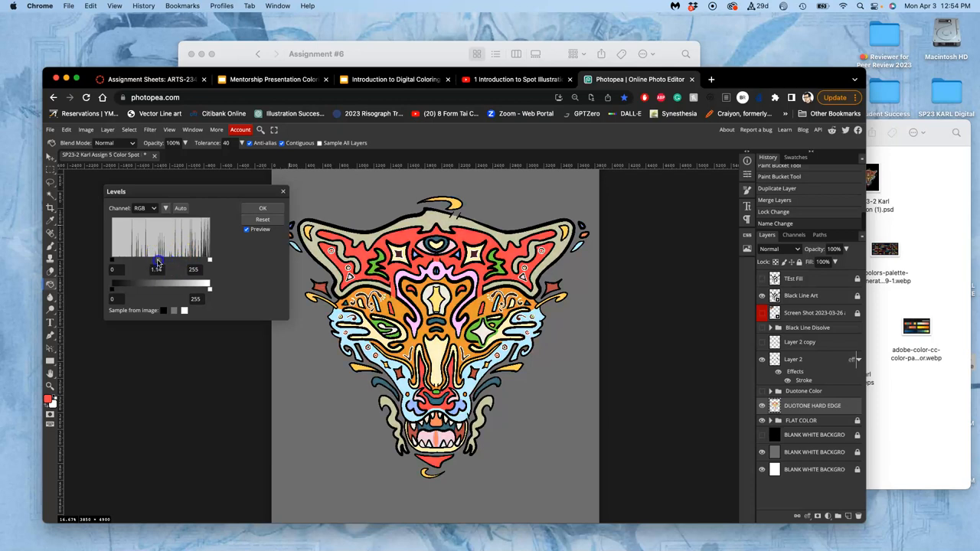
pyautogui.moveTo(156, 259); pyautogui.dragTo(153, 261)
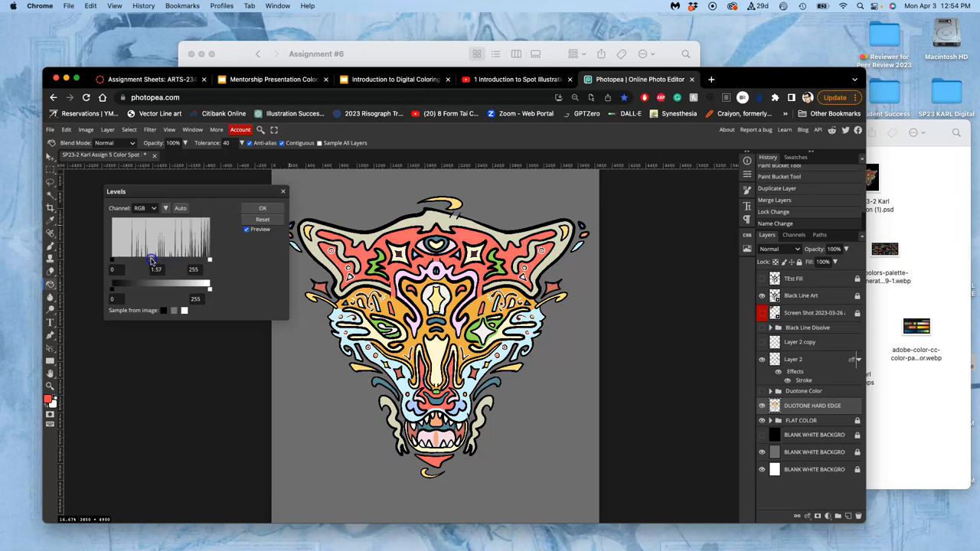
pyautogui.moveTo(153, 260); pyautogui.dragTo(169, 260)
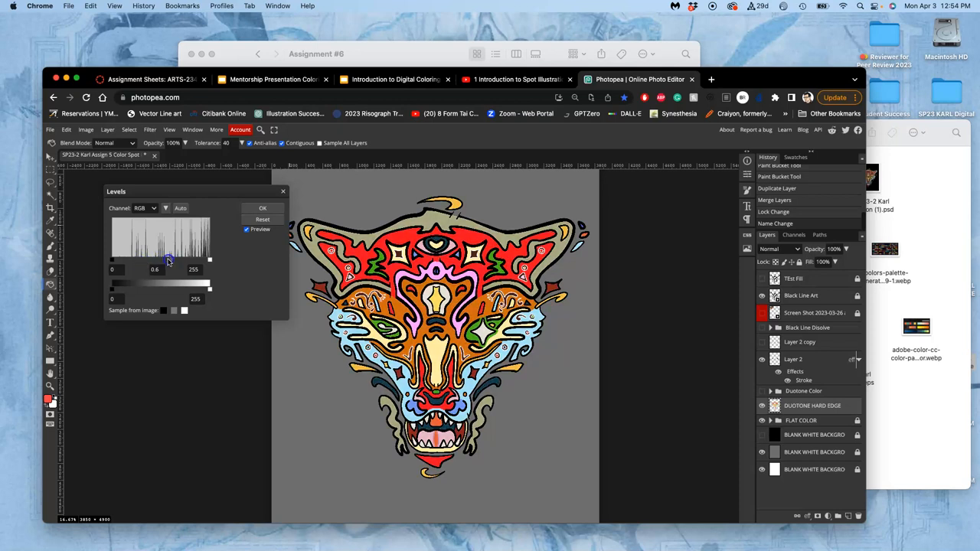
pyautogui.moveTo(168, 259); pyautogui.dragTo(141, 258)
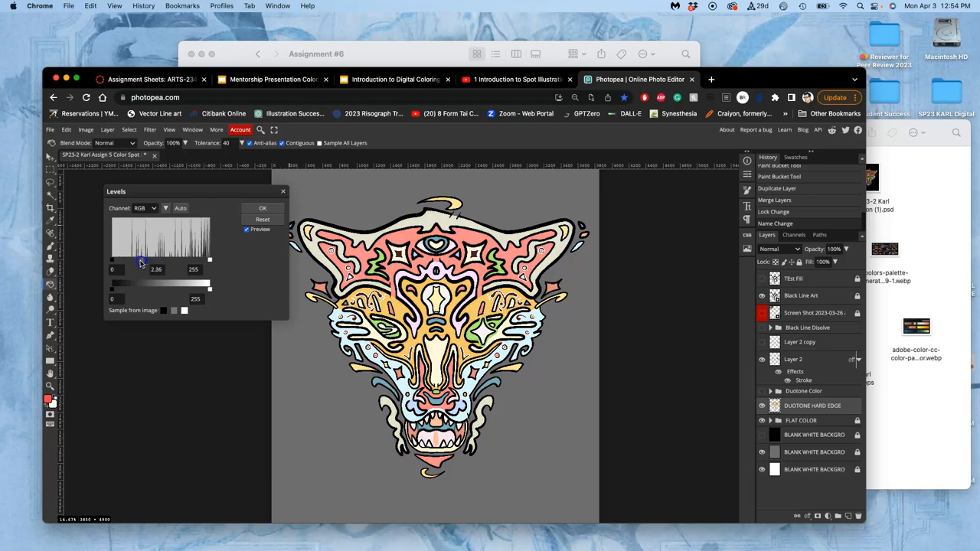
pyautogui.moveTo(161, 260); pyautogui.dragTo(150, 260)
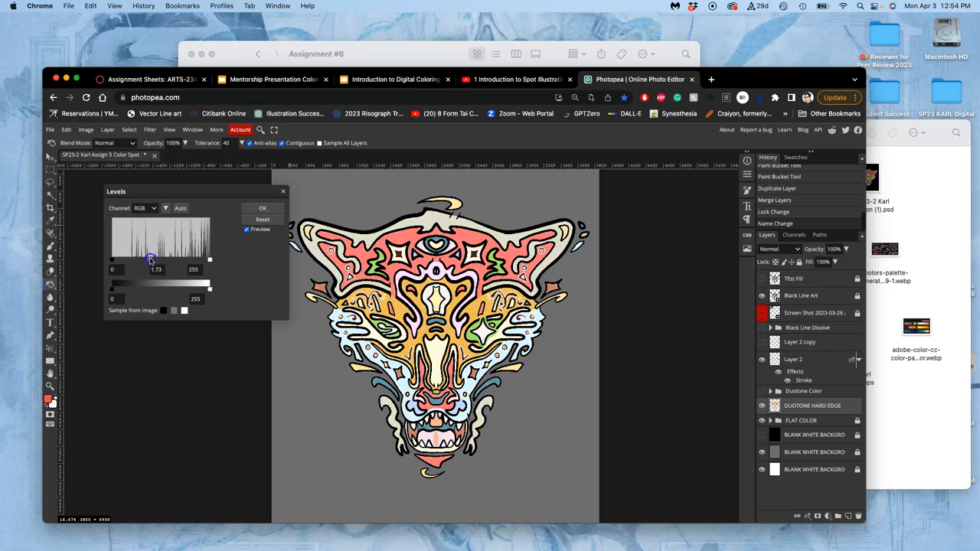
pyautogui.moveTo(150, 259); pyautogui.dragTo(135, 258)
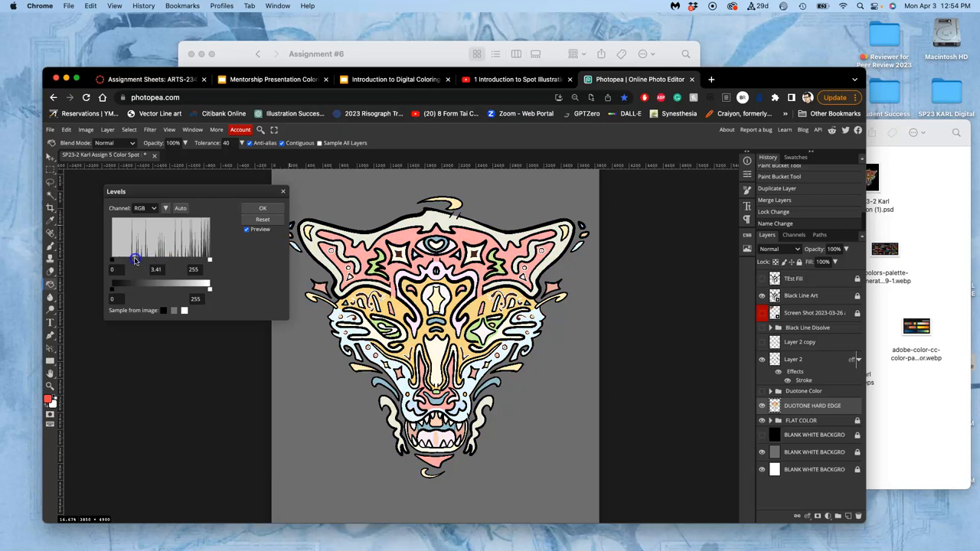
pyautogui.moveTo(136, 259); pyautogui.dragTo(135, 258)
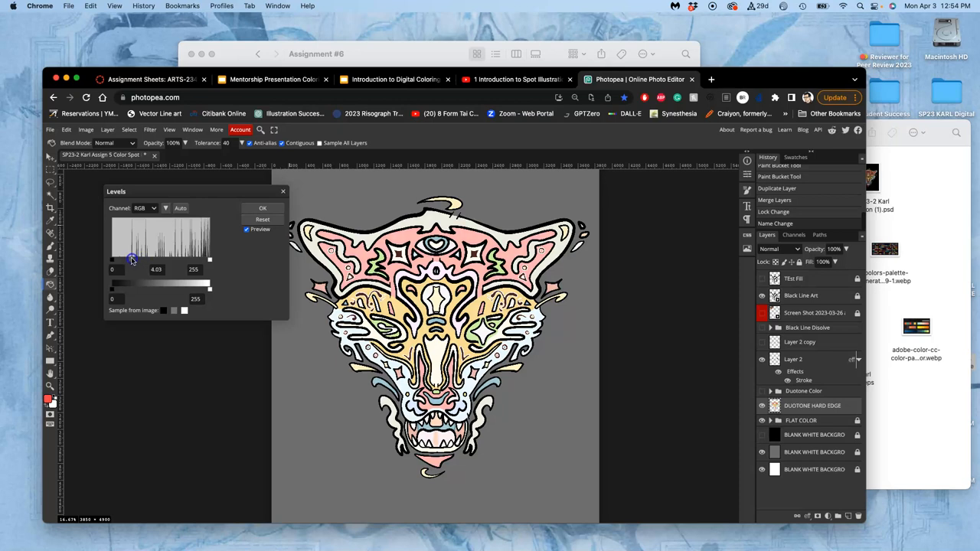
# - Compare a strongly darkened setting, settle on a moderately lighter midtone, and apply the Levels adjustment
pyautogui.moveTo(132, 258); pyautogui.dragTo(184, 252)
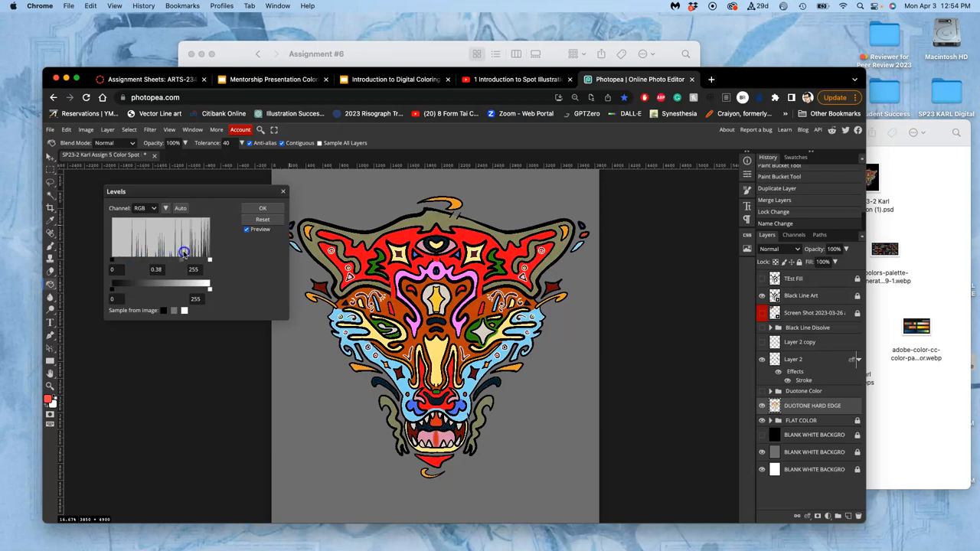
pyautogui.moveTo(187, 252); pyautogui.dragTo(184, 253)
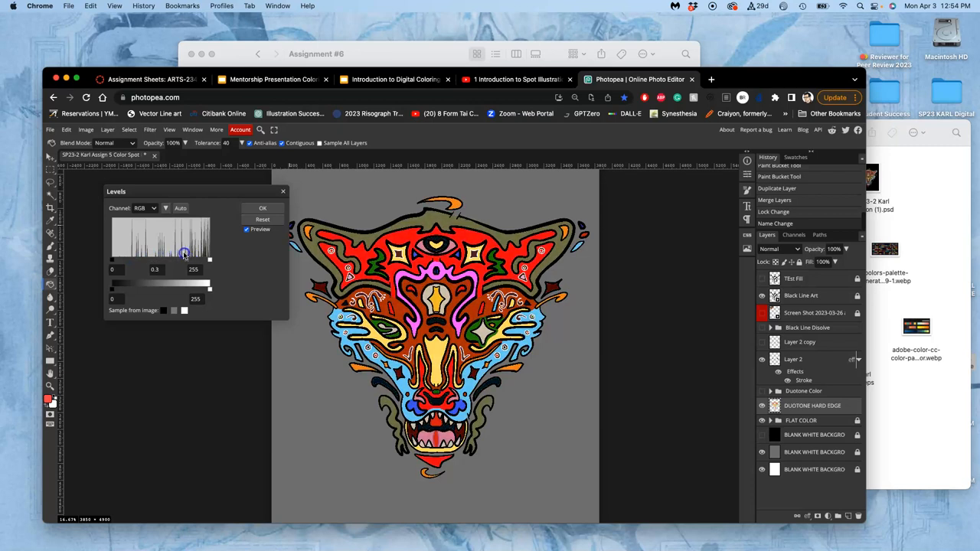
pyautogui.moveTo(190, 254); pyautogui.dragTo(190, 254)
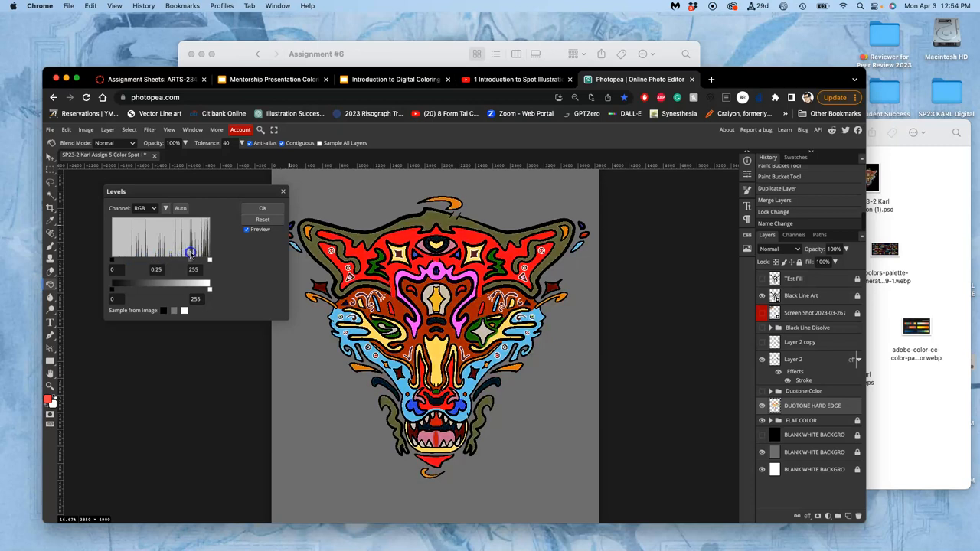
pyautogui.moveTo(190, 255); pyautogui.dragTo(157, 254)
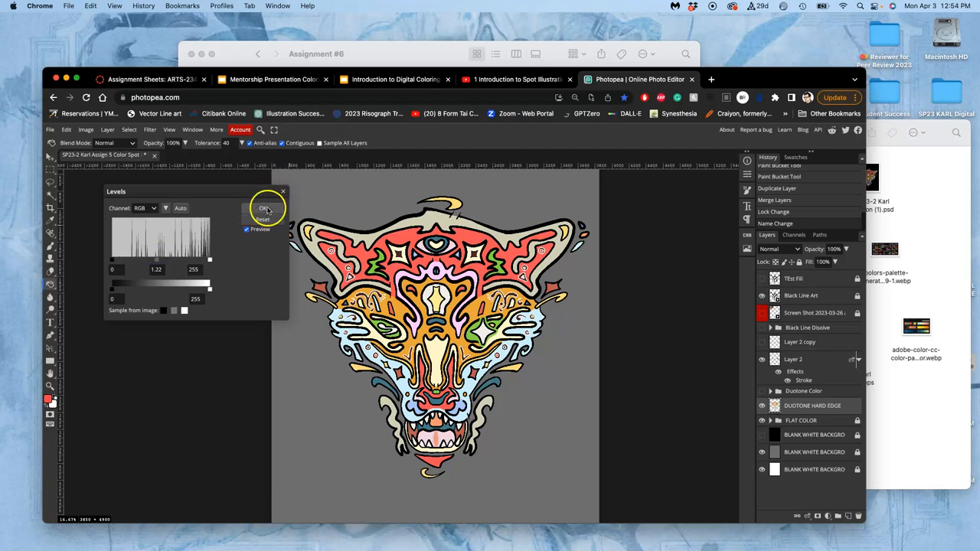
pyautogui.click(264, 208)
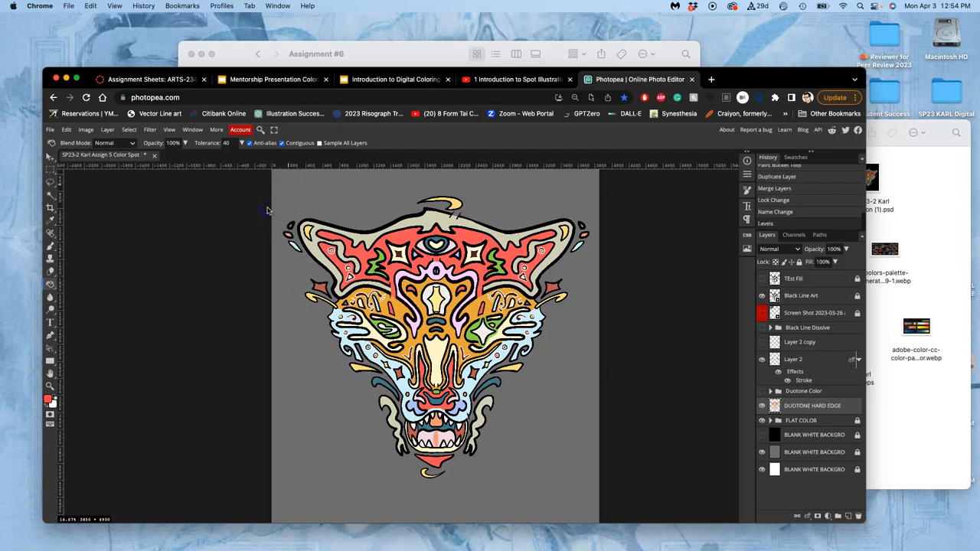
pyautogui.moveTo(90, 181)
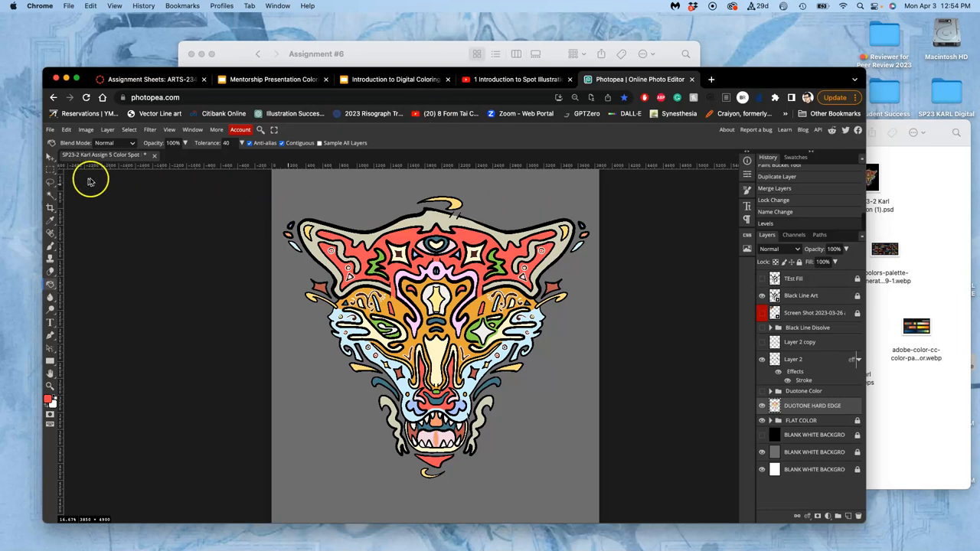